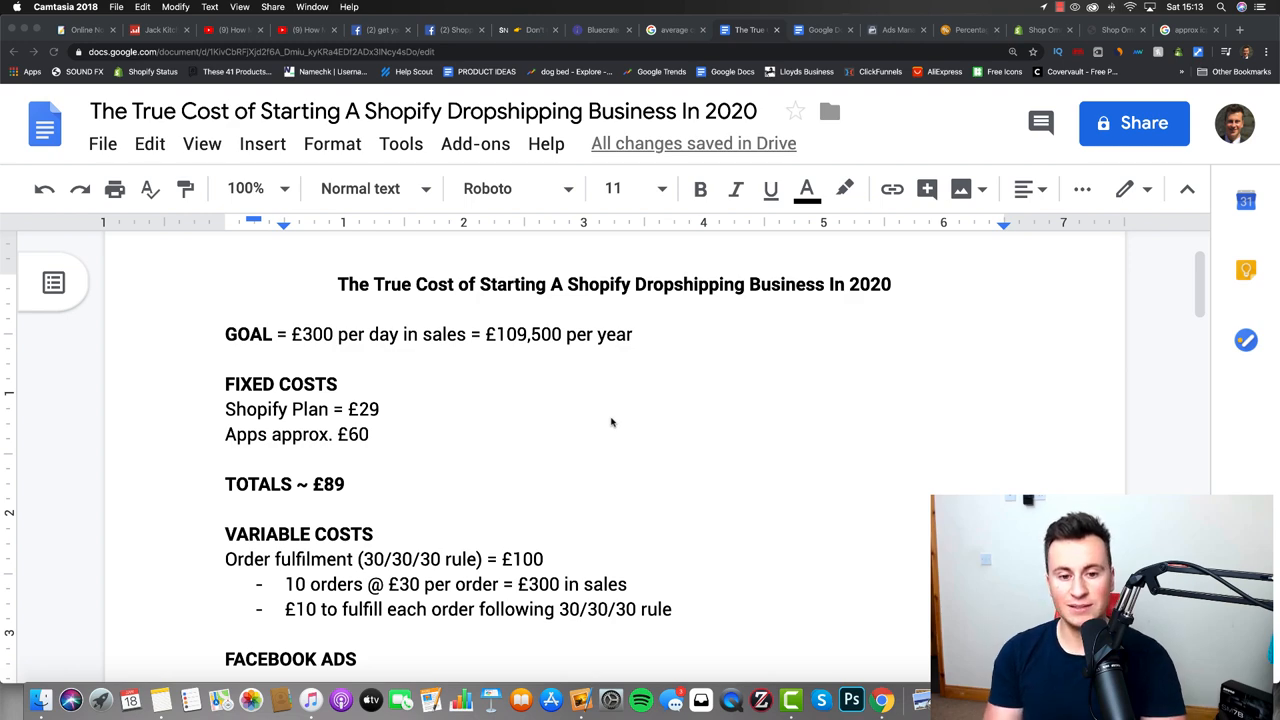
Scroll up and down through the cost breakdown to review the Facebook ads figures
scroll("down", 3)
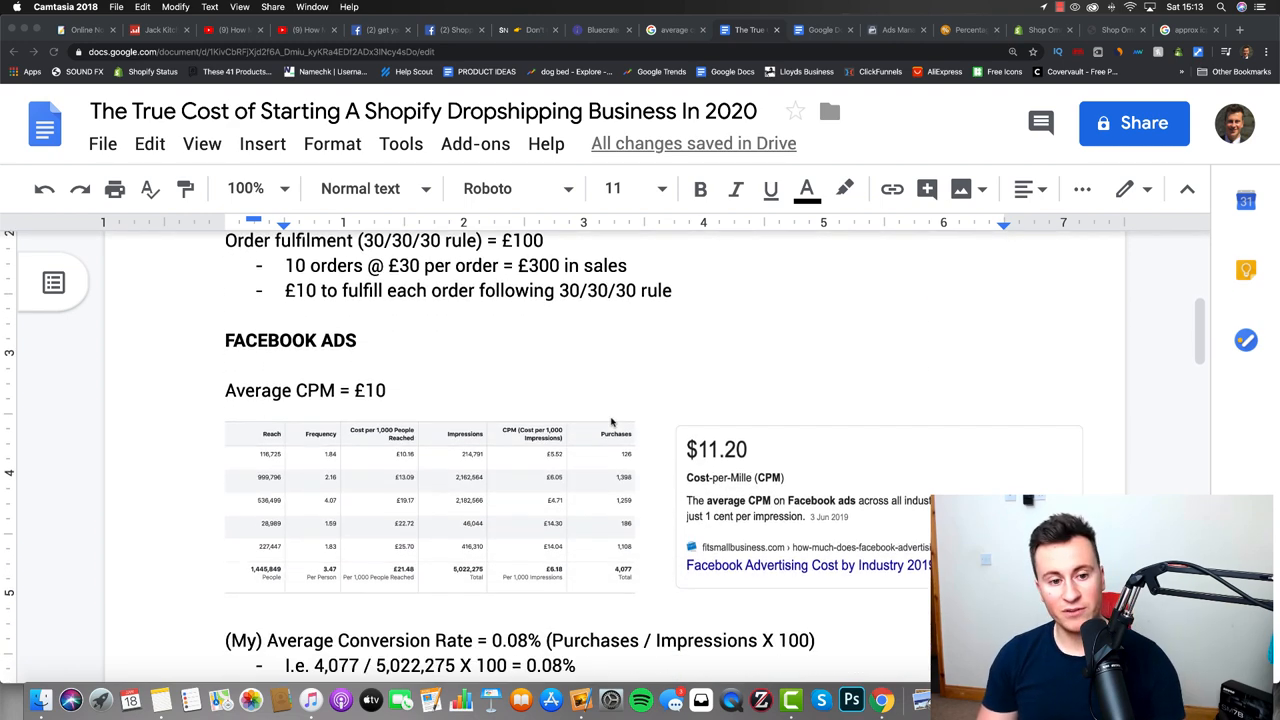
scroll("down", 3)
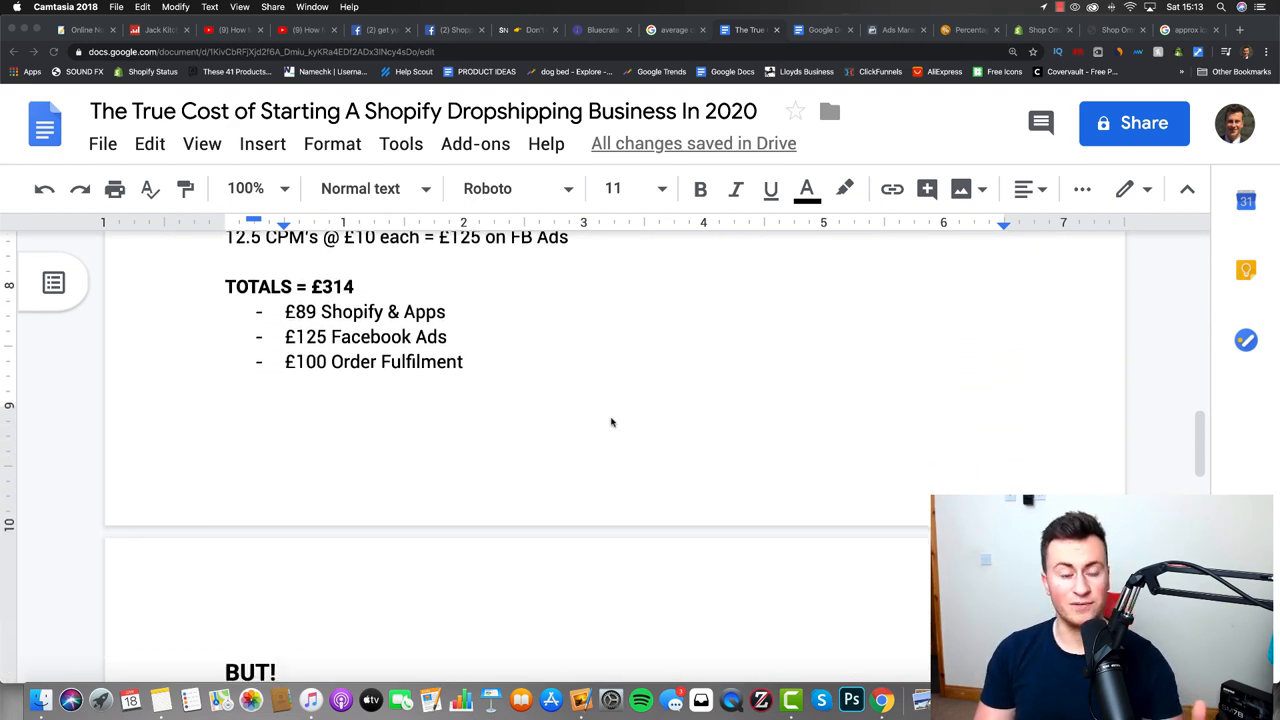
scroll("up", 3)
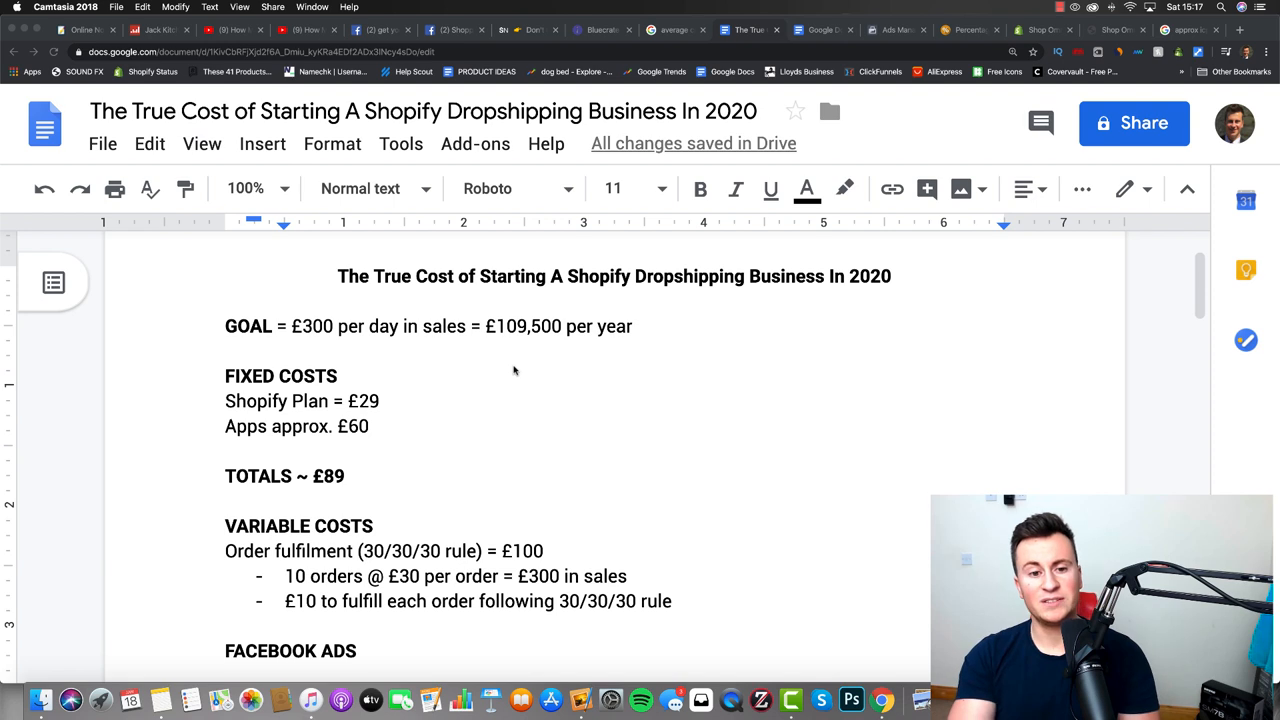
mouse_move(424, 388)
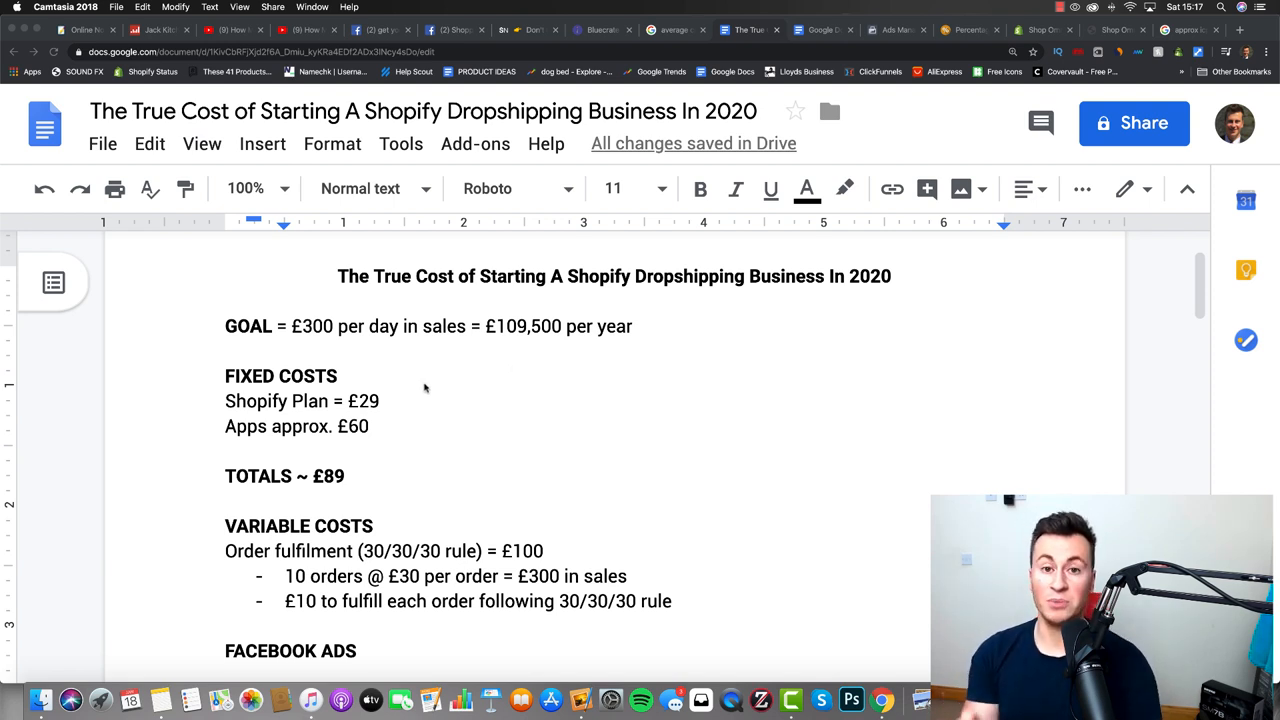
scroll("up", 3)
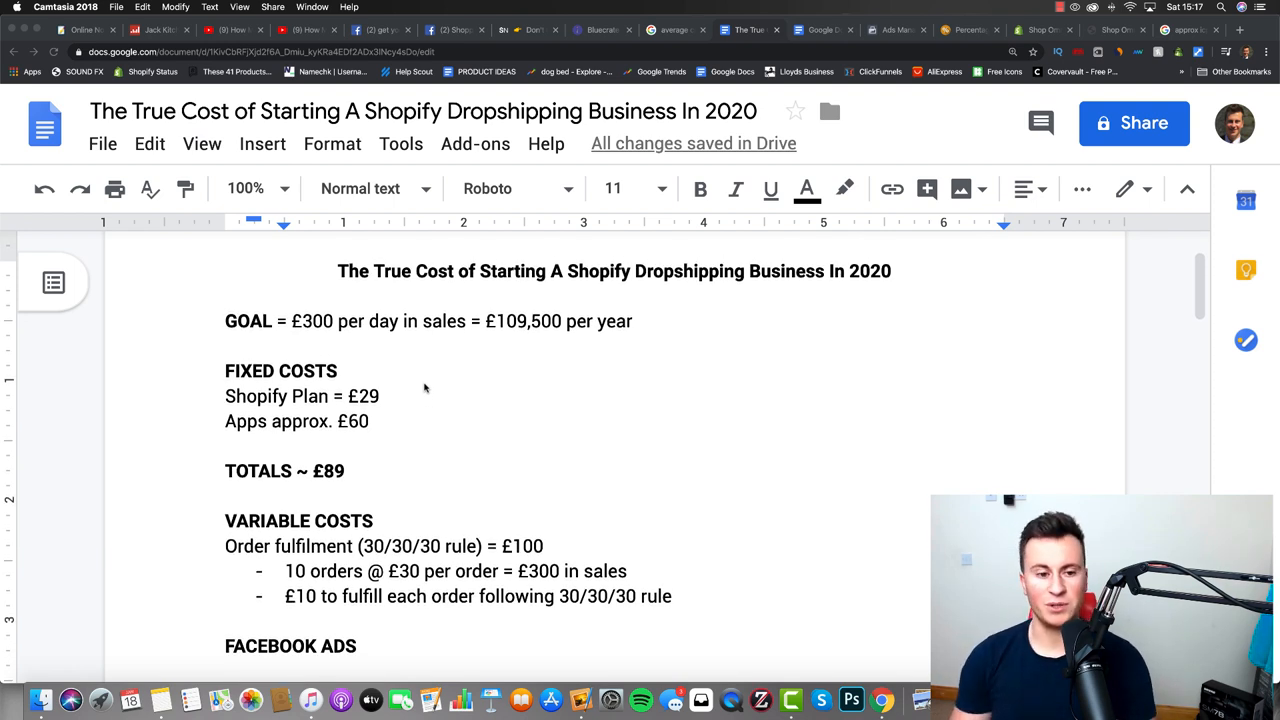
scroll("down", 3)
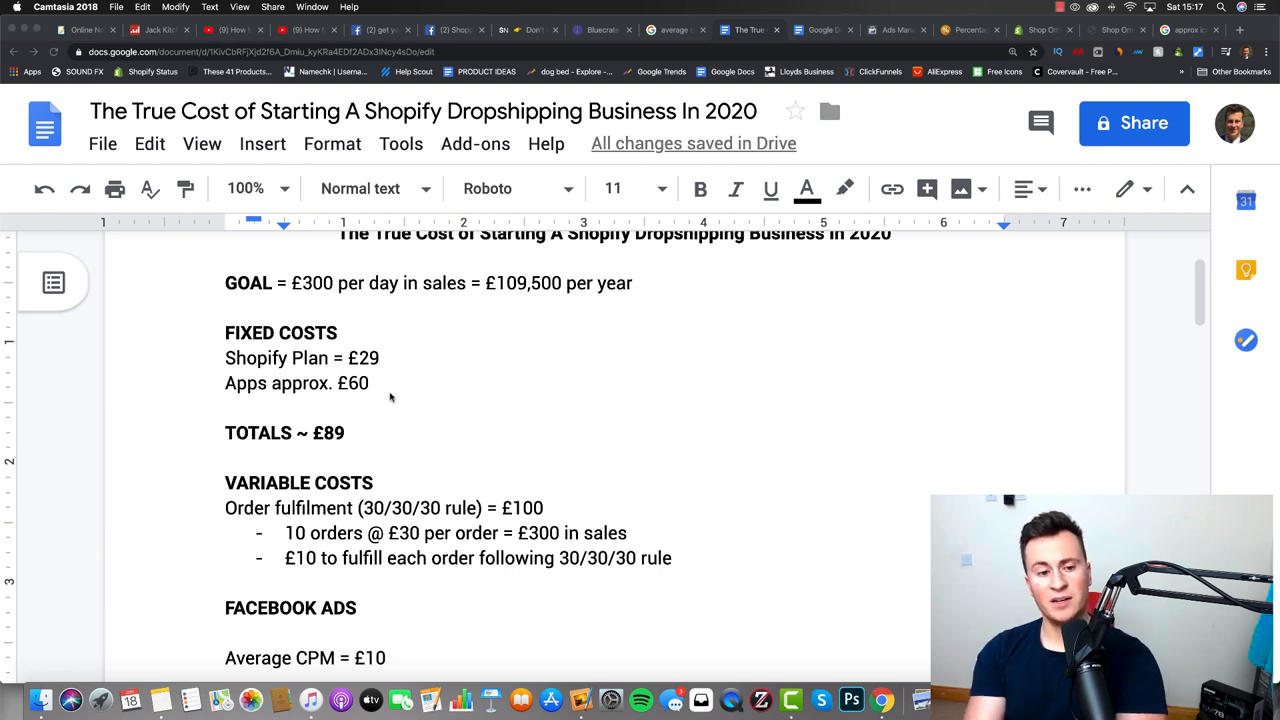
mouse_move(366, 437)
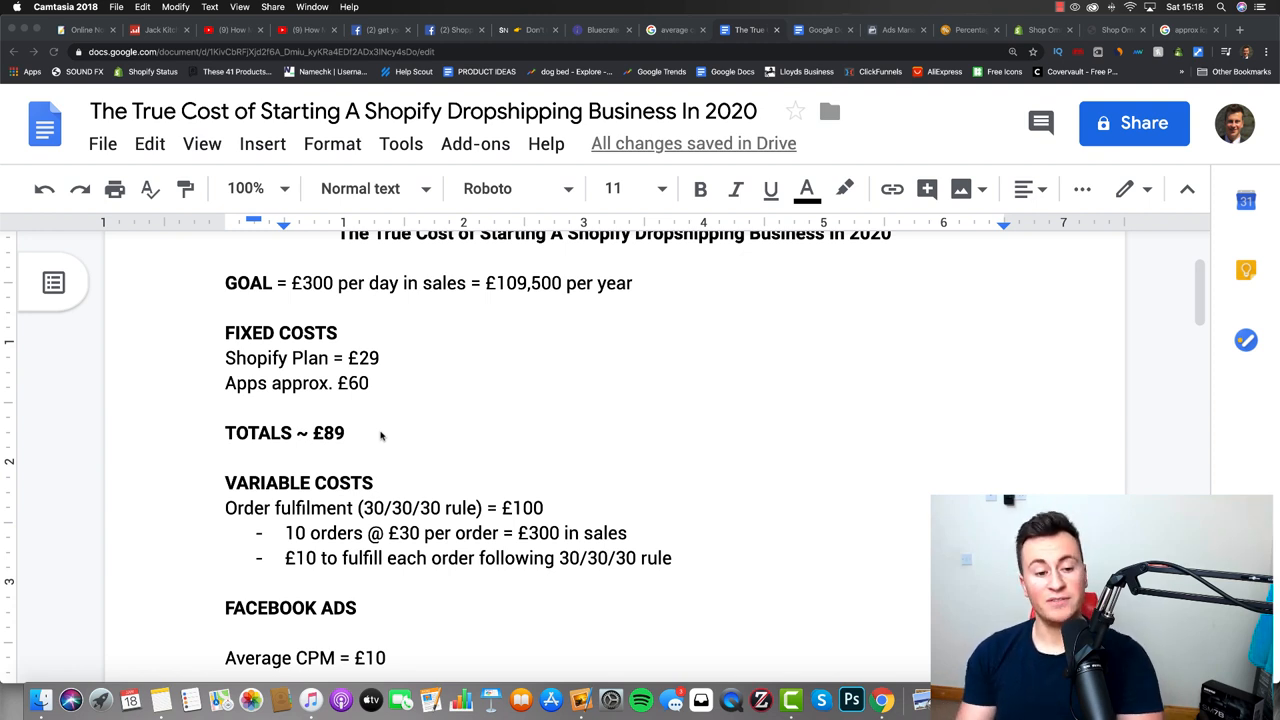
scroll("down", 3)
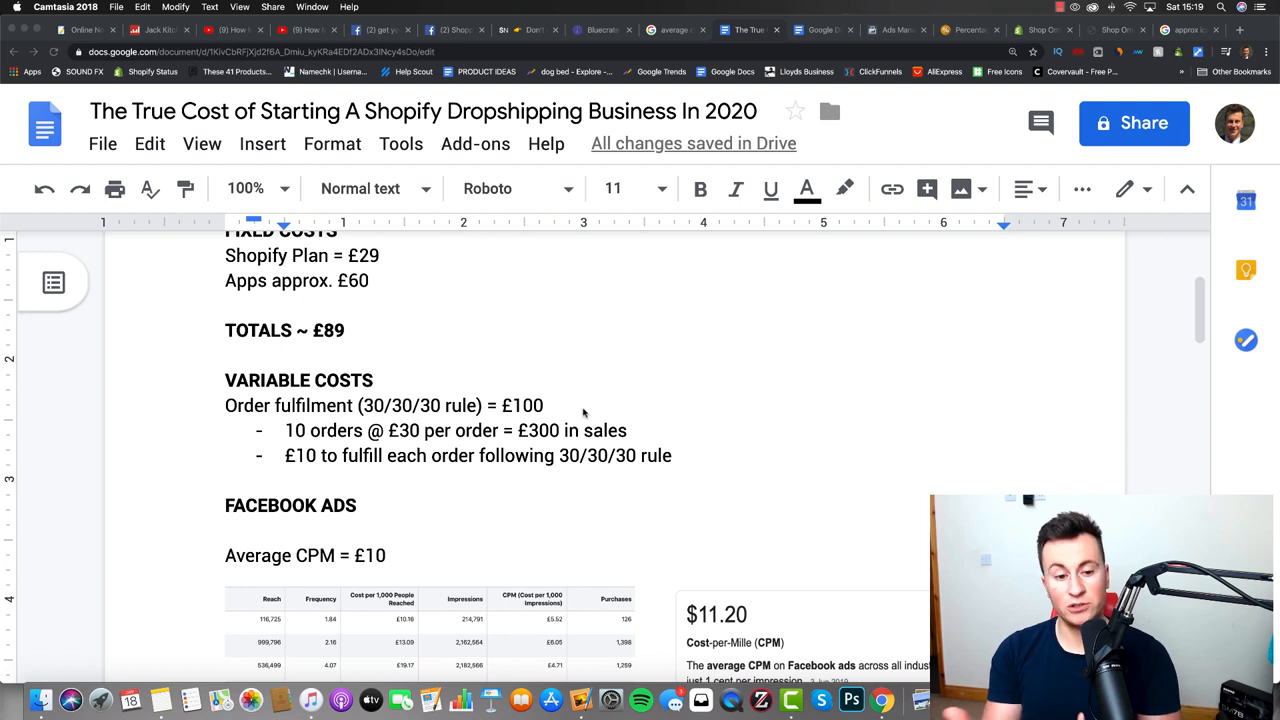
scroll("up", 3)
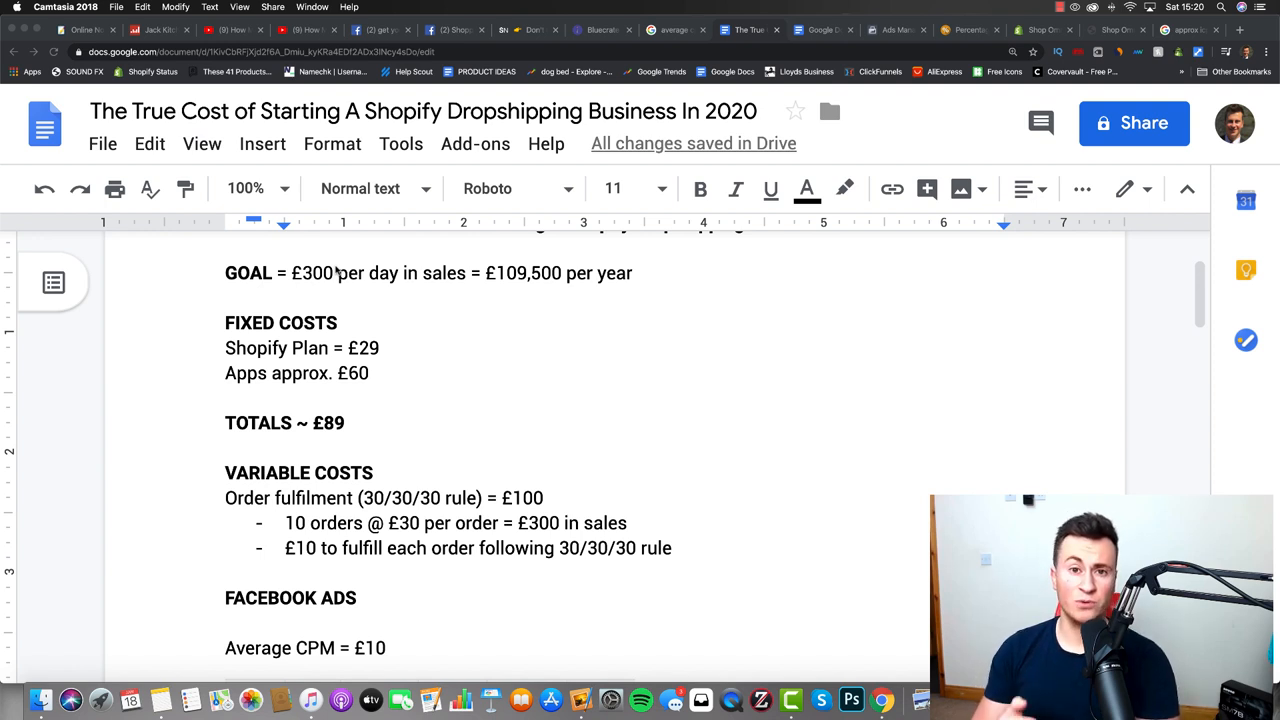
mouse_move(643, 496)
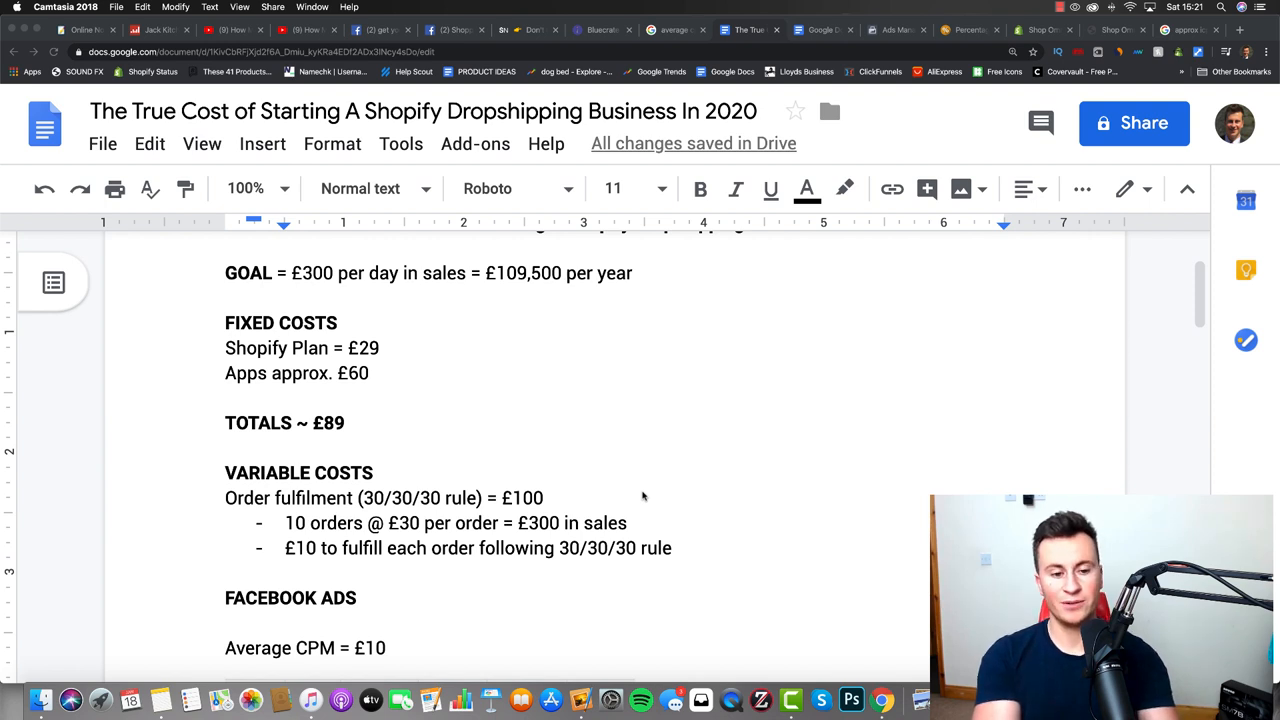
mouse_move(367, 523)
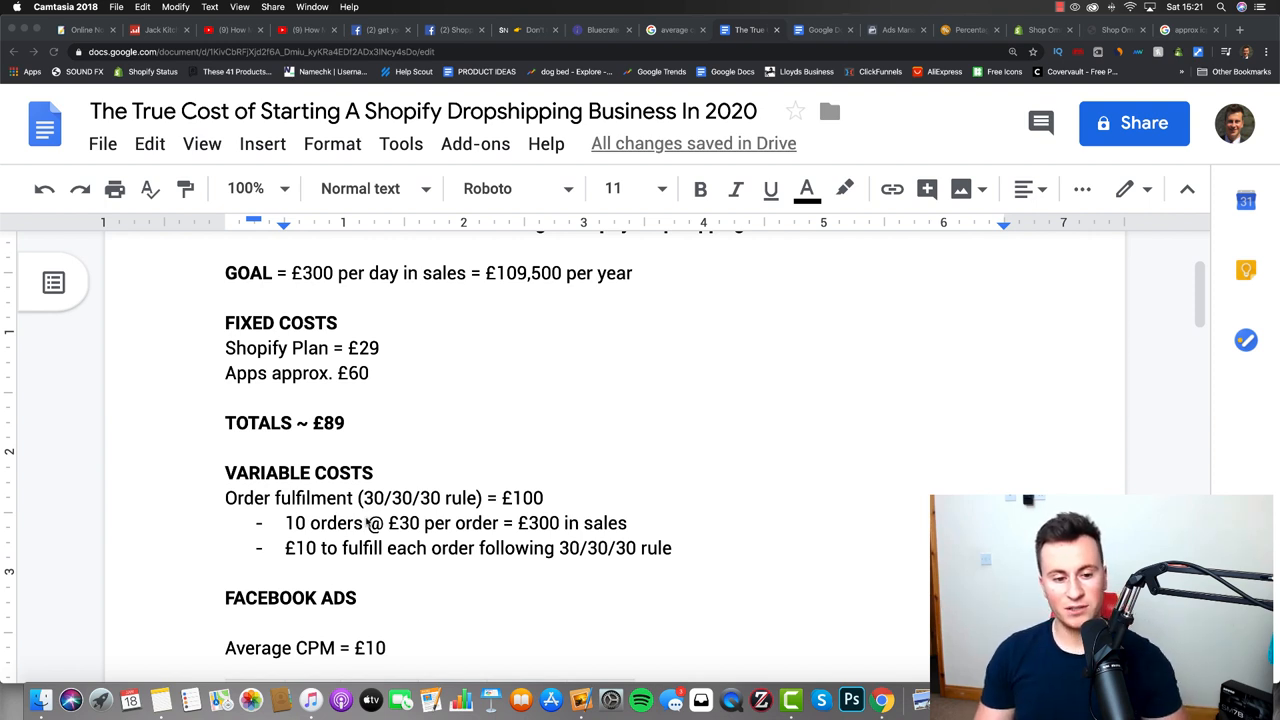
mouse_move(537, 532)
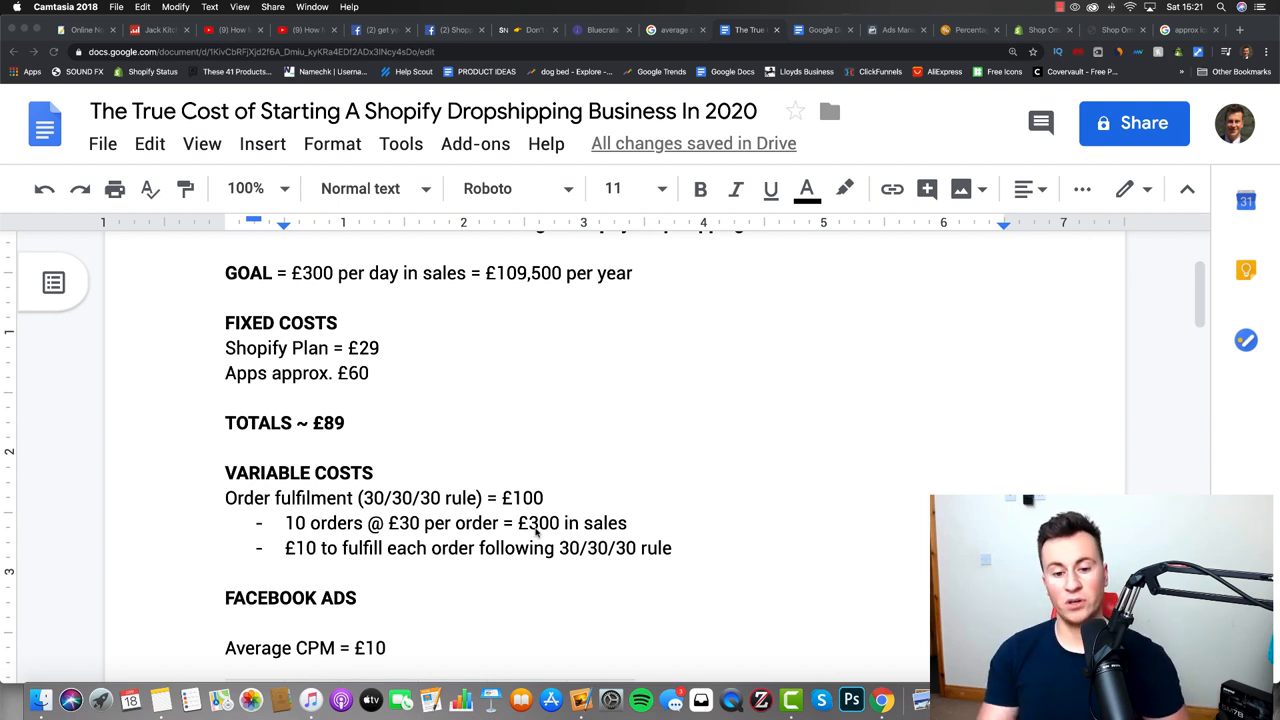
mouse_move(568, 498)
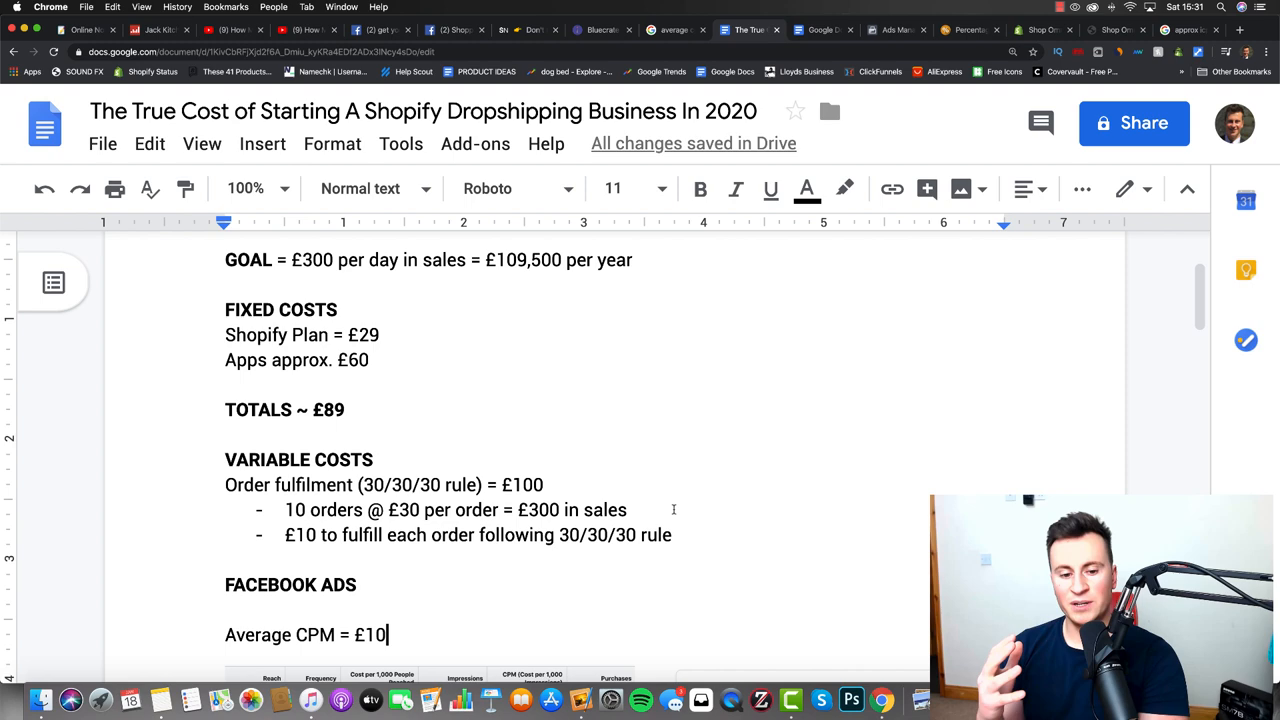
Scroll to the conversion rate working, then view the Ads Manager campaign results and return
scroll("down", 3)
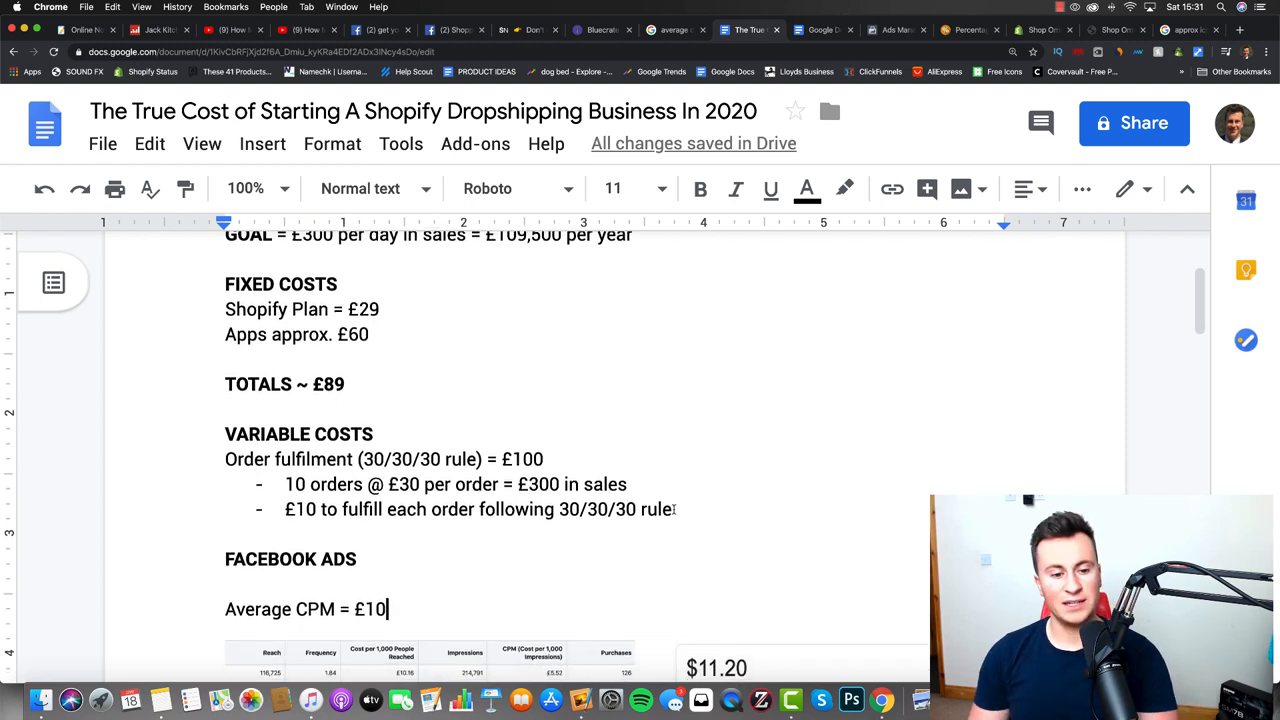
scroll("down", 3)
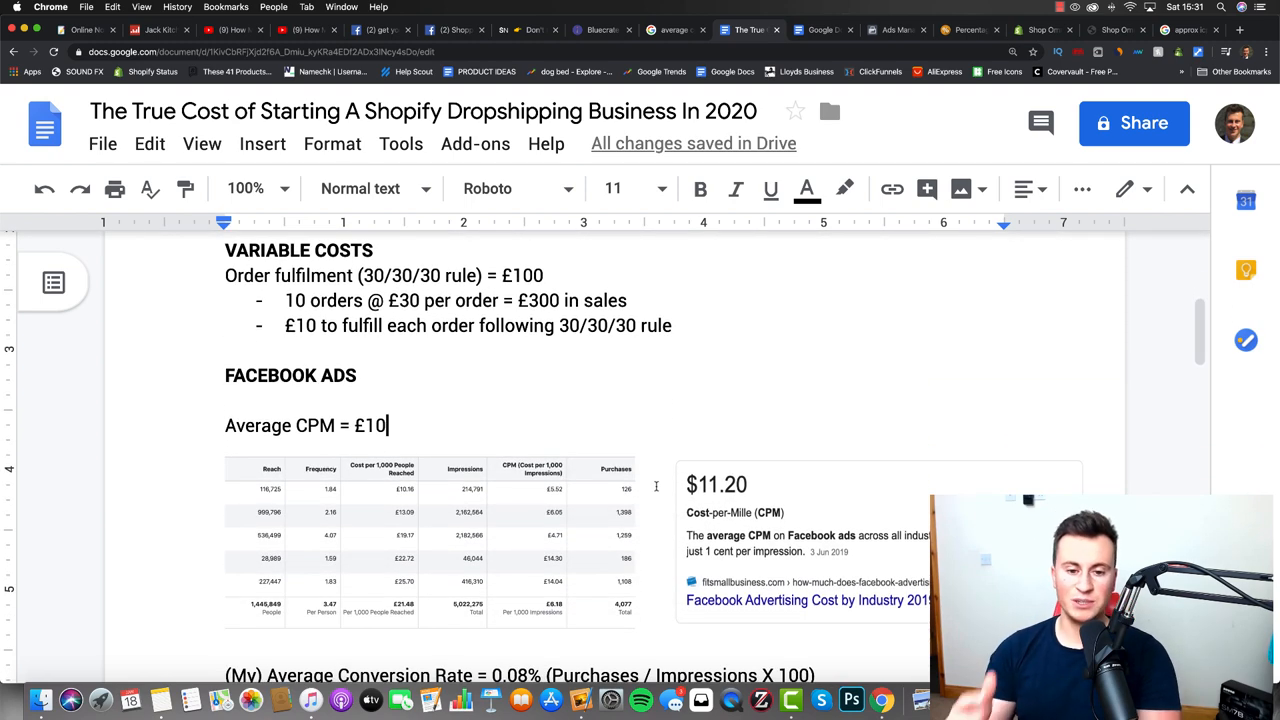
scroll("down", 3)
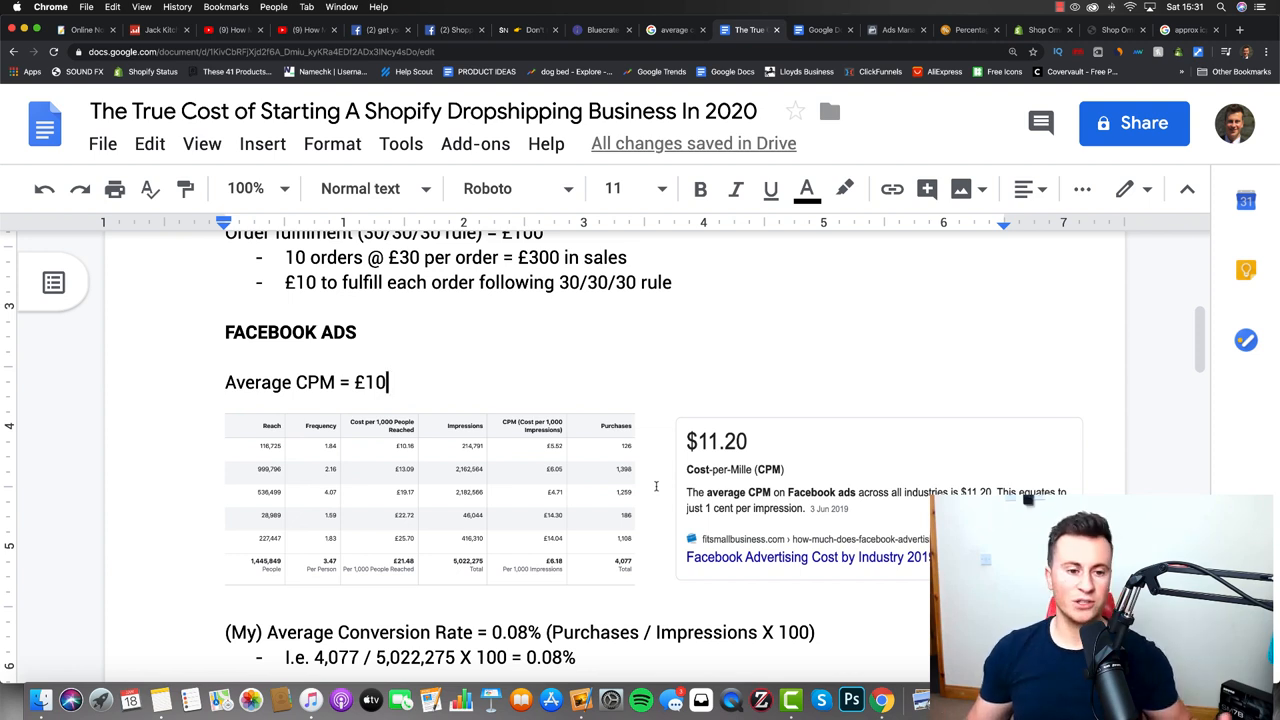
scroll("down", 3)
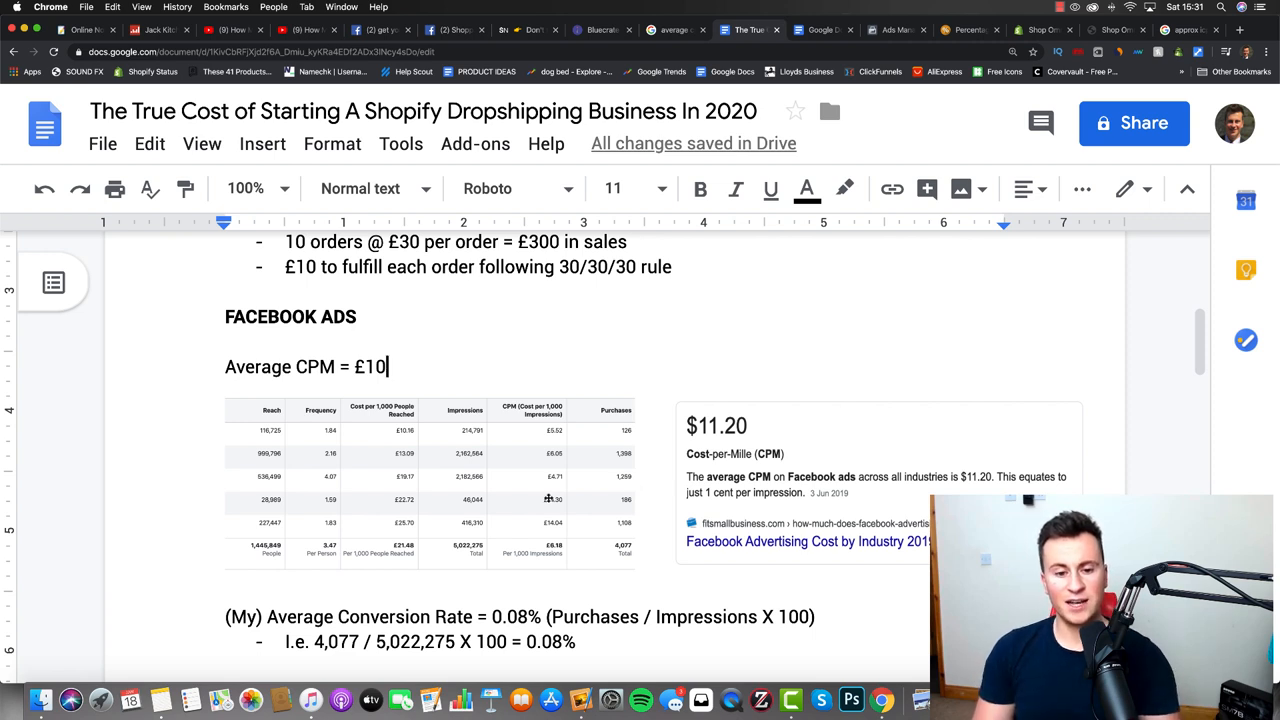
mouse_move(883, 42)
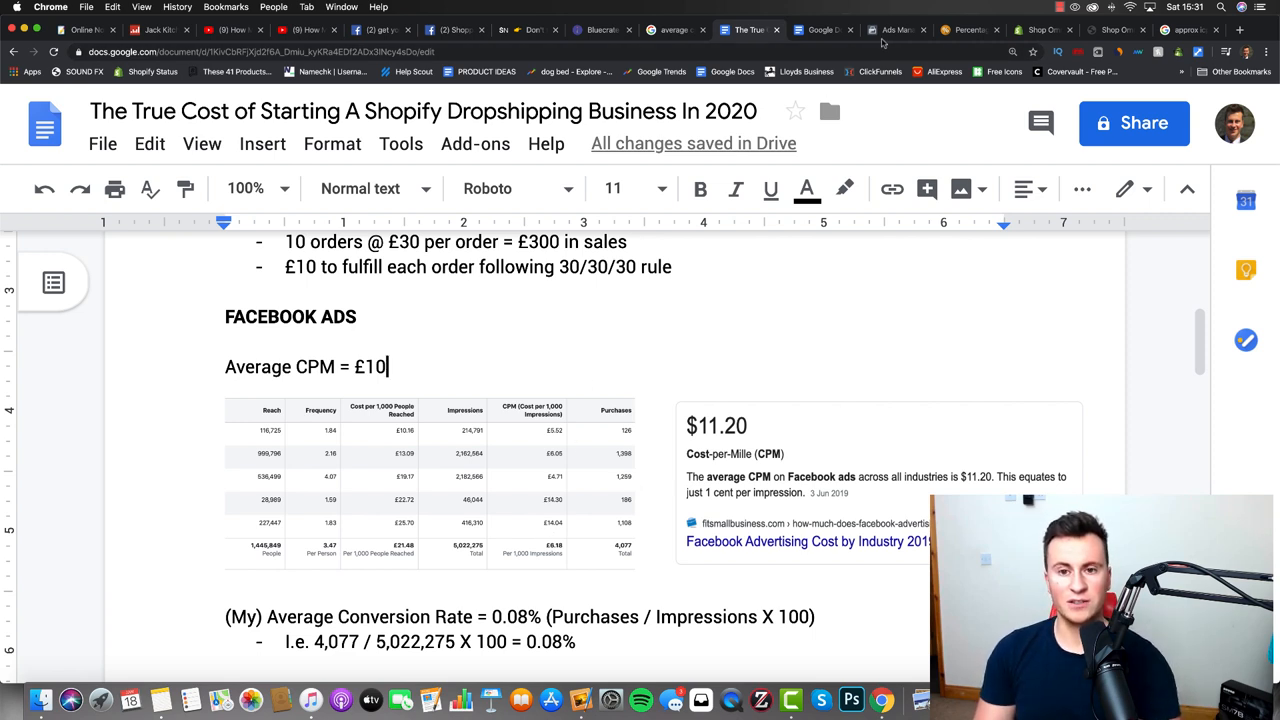
left_click(890, 29)
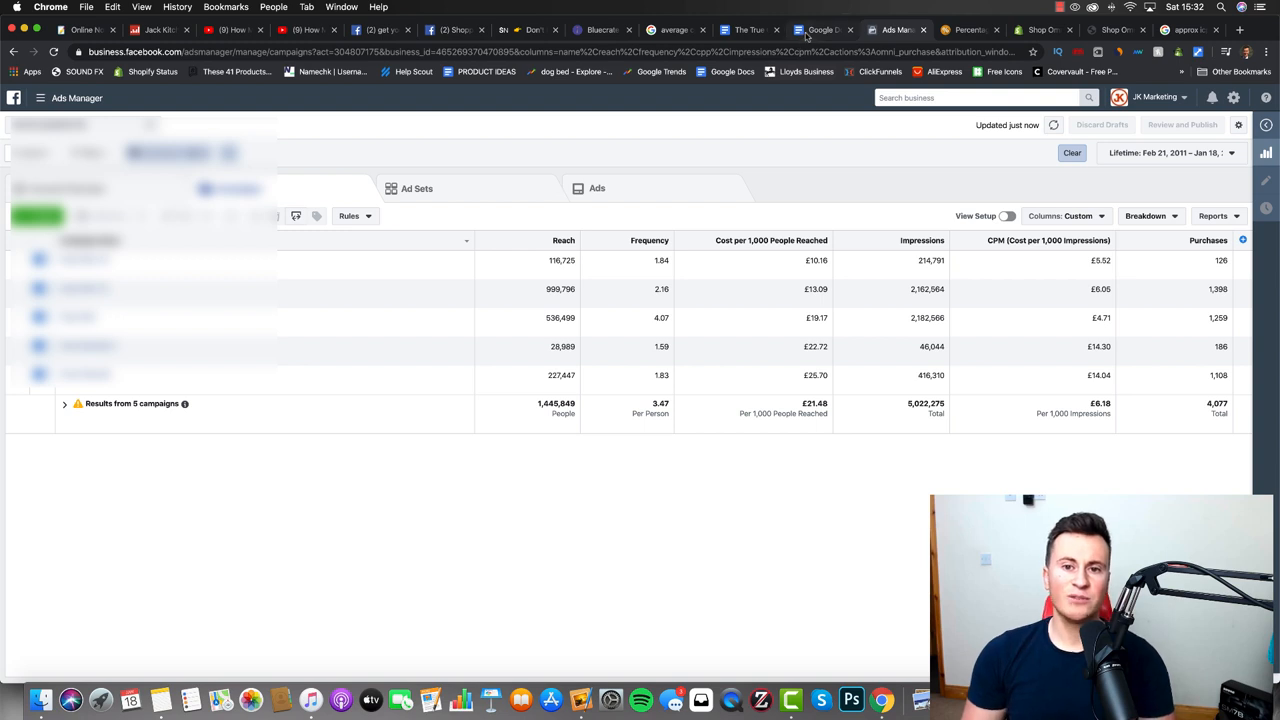
left_click(748, 29)
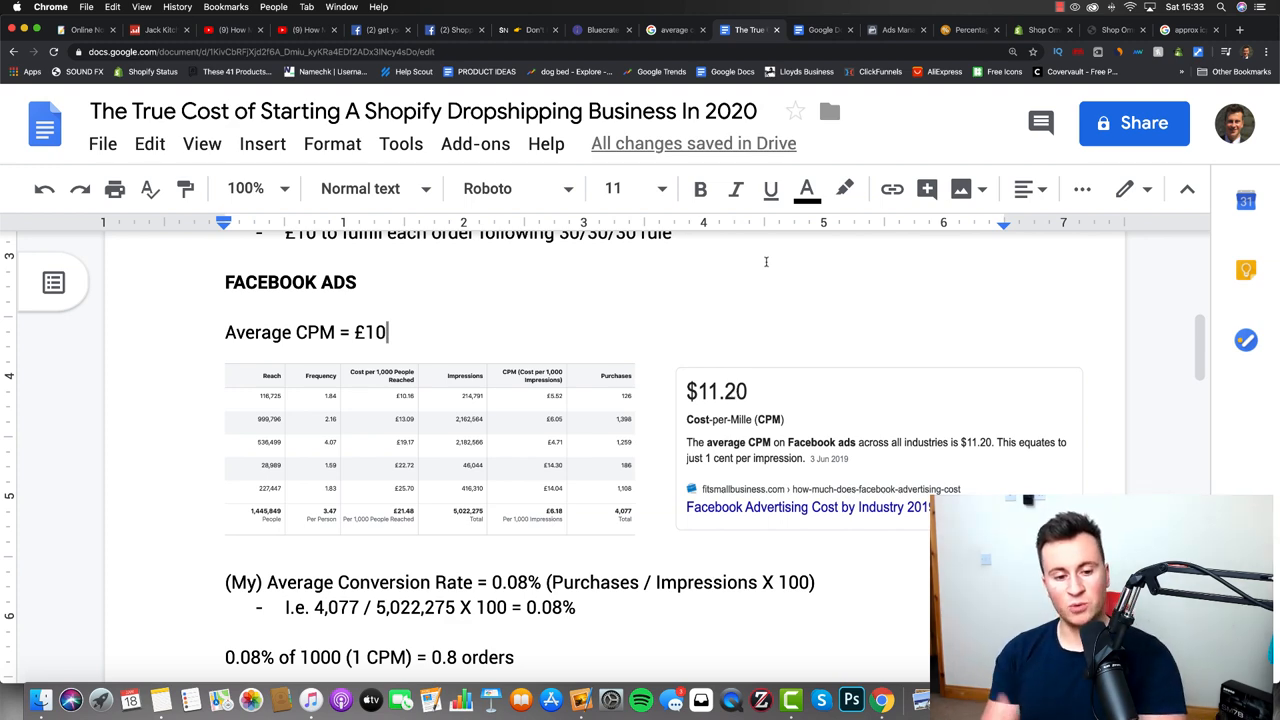
Scroll to the 10 orders needing 12.5 CPMs (£125 ads) and the £314 totals
scroll("down", 3)
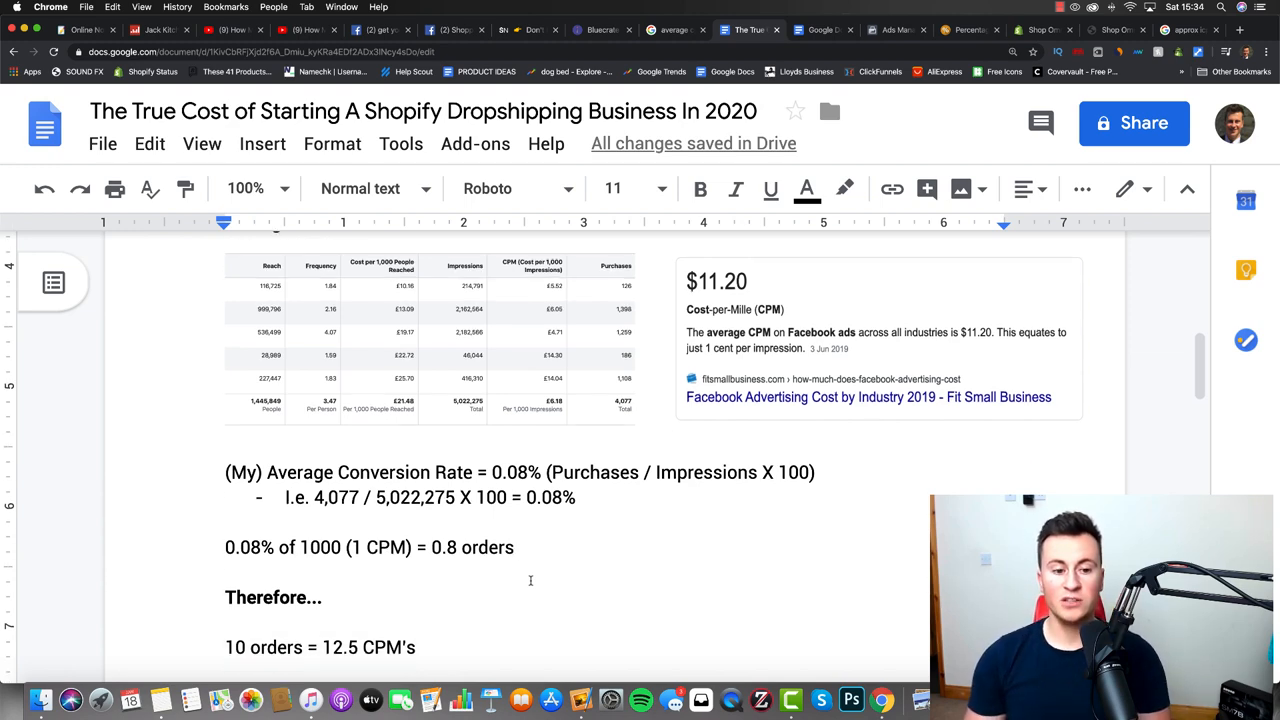
scroll("down", 3)
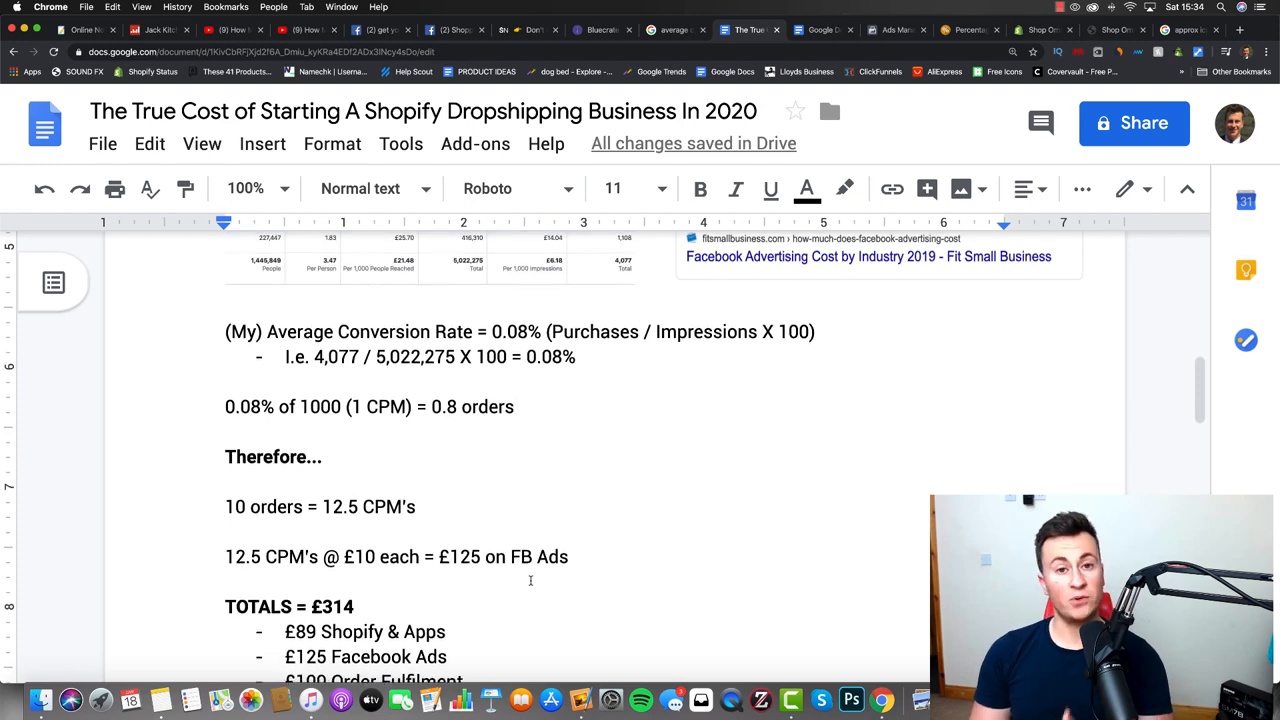
Scroll past TOTALS = £314 to the BUT! list at the top of page 2
scroll("down", 3)
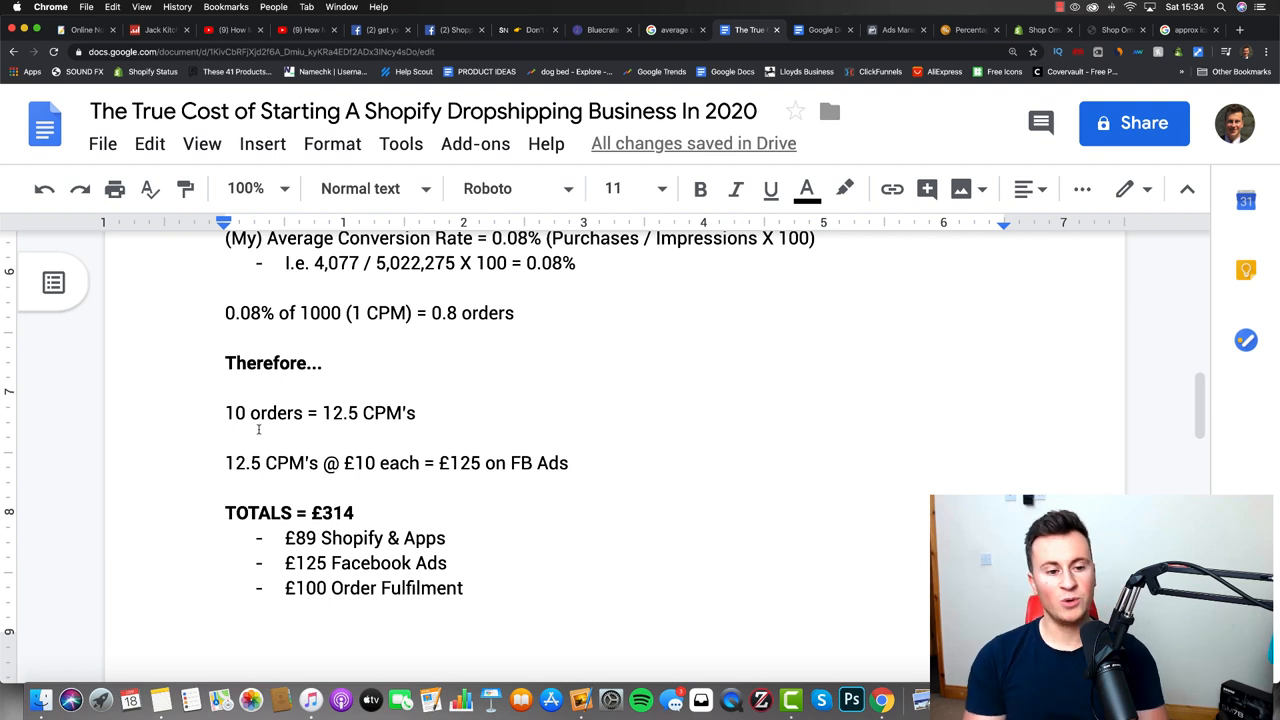
scroll("down", 3)
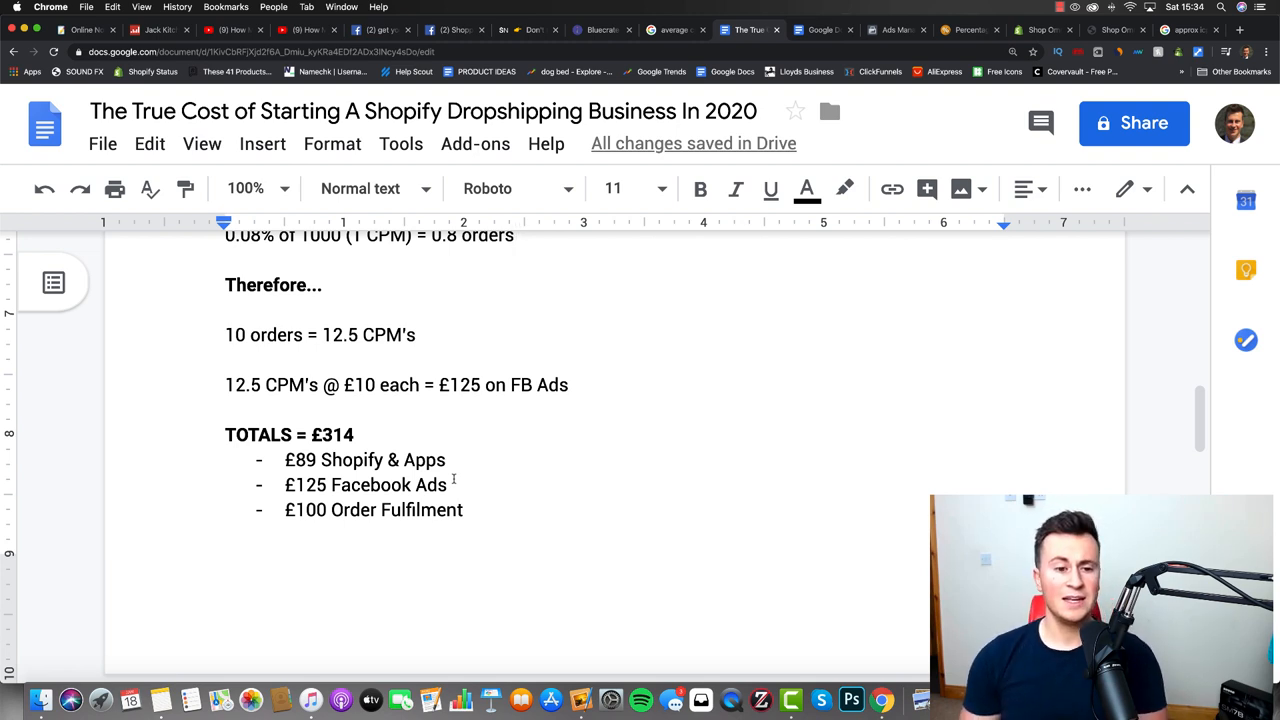
scroll("down", 3)
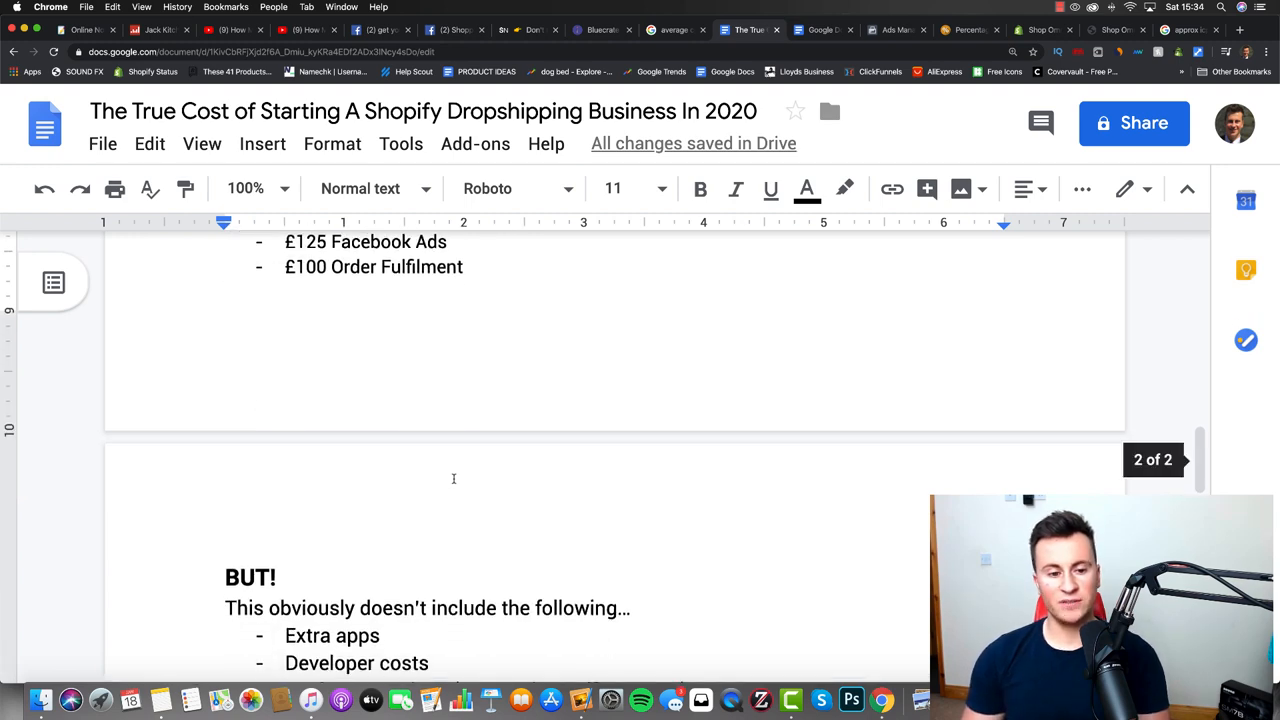
Scroll through the extras list, recheck the calculations, then reach the £750 realistic start-up cost
scroll("down", 3)
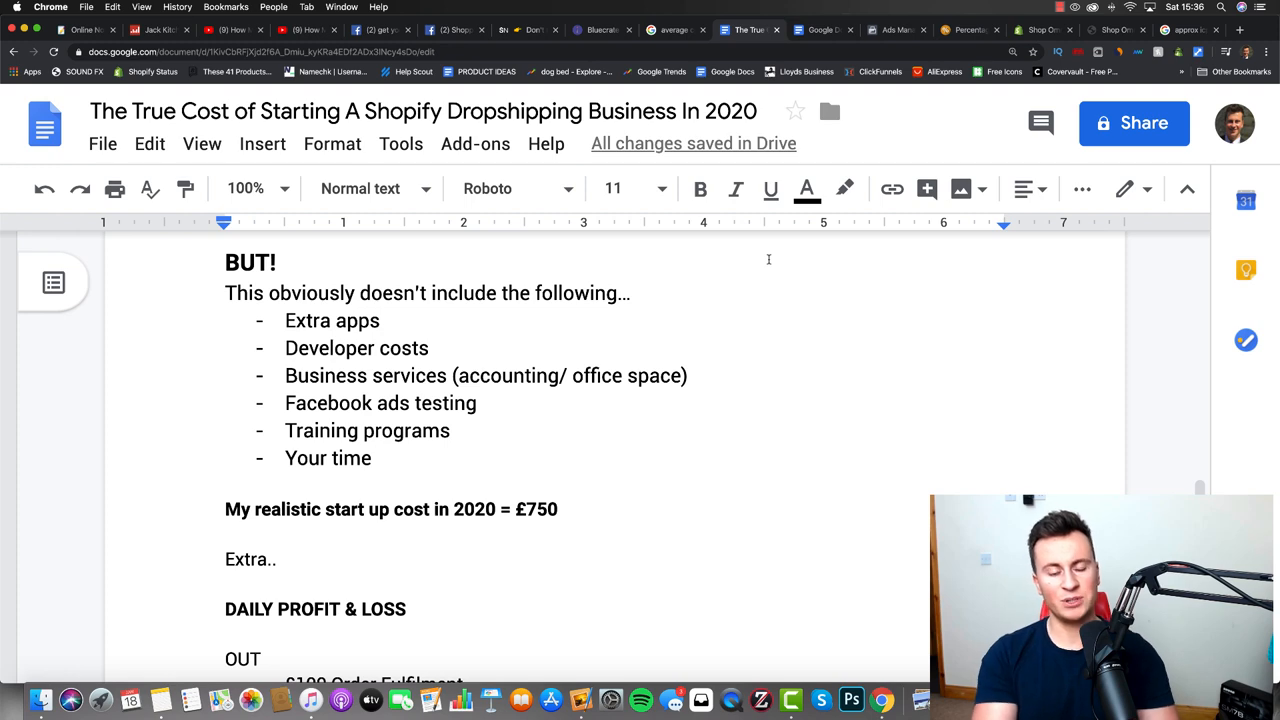
scroll("up", 3)
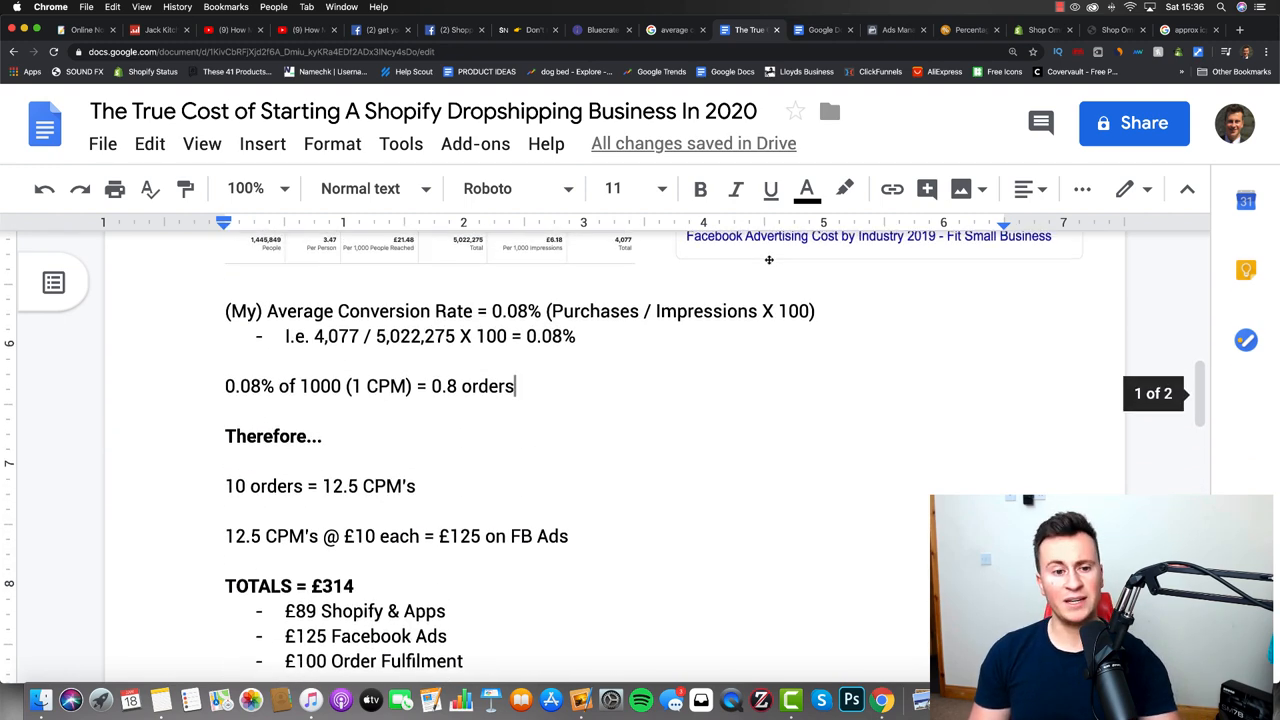
scroll("down", 3)
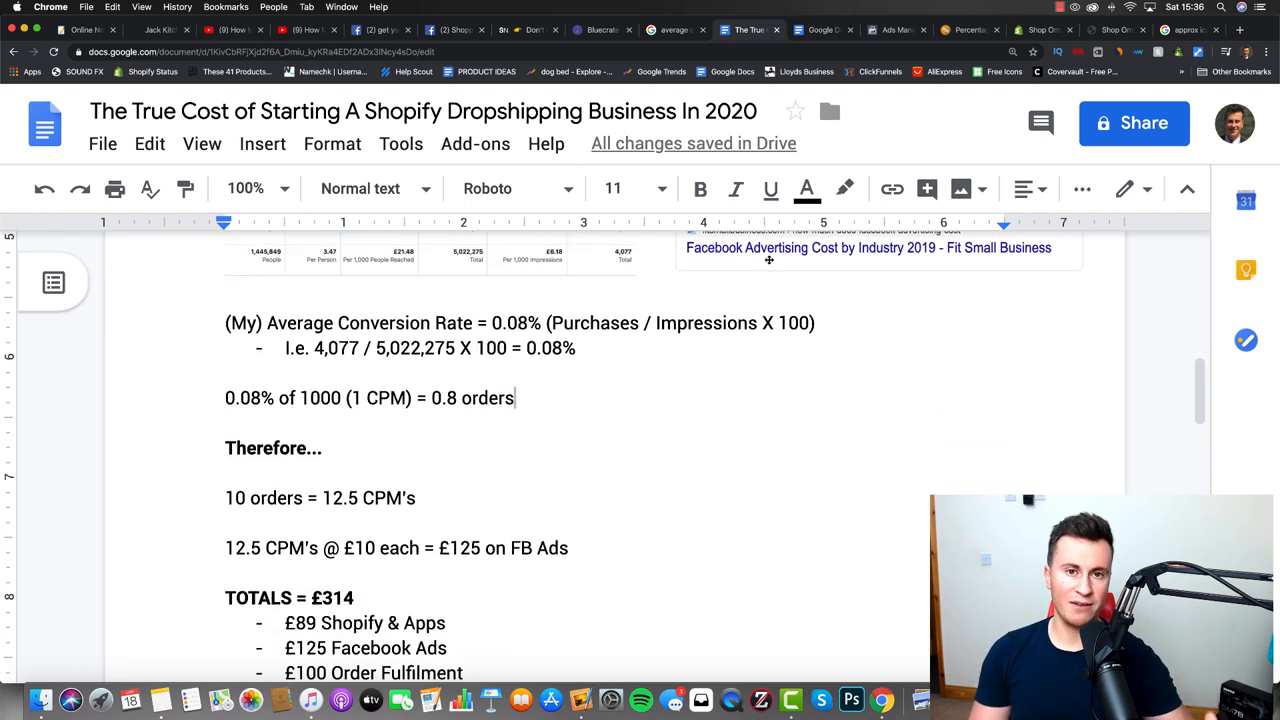
scroll("down", 3)
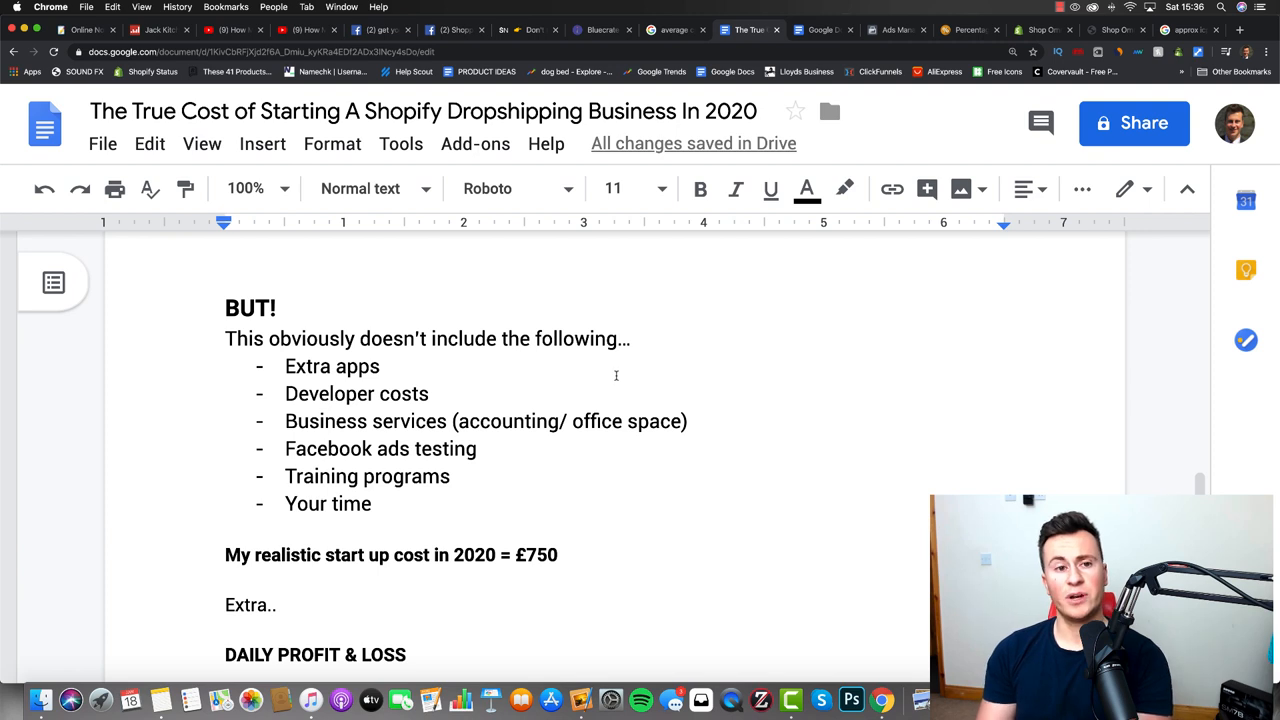
mouse_move(755, 262)
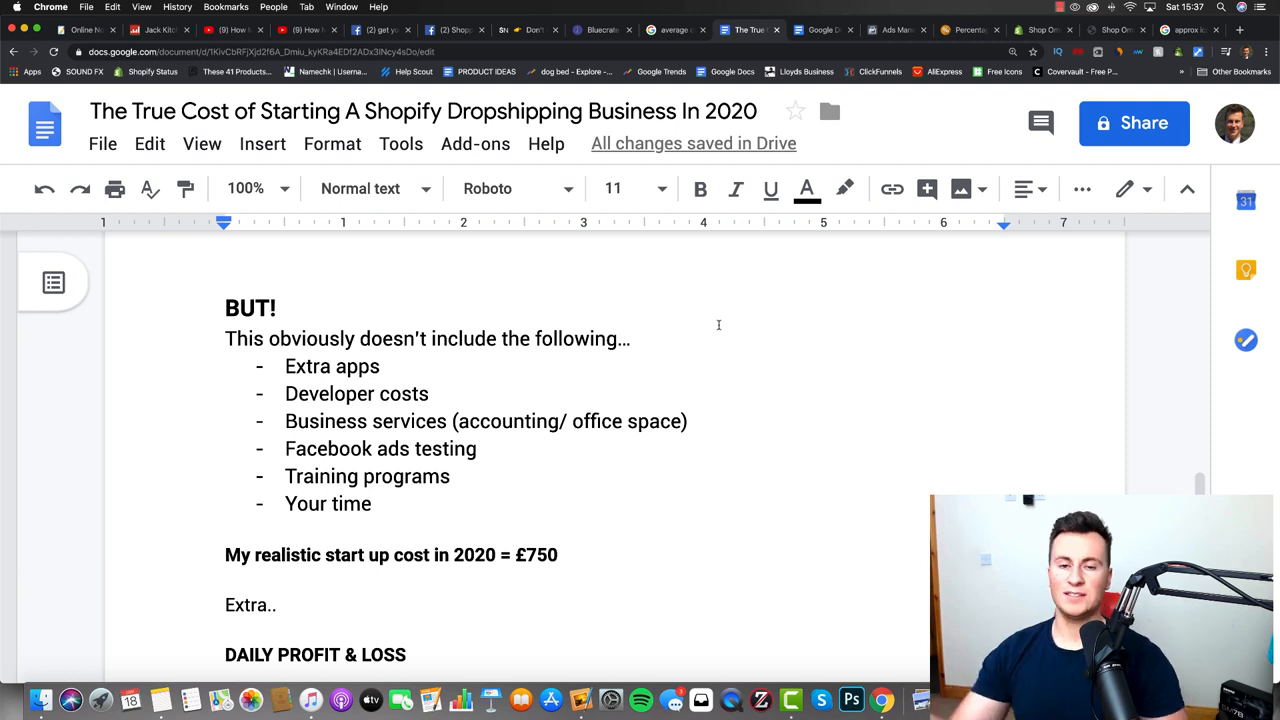
scroll("up", 3)
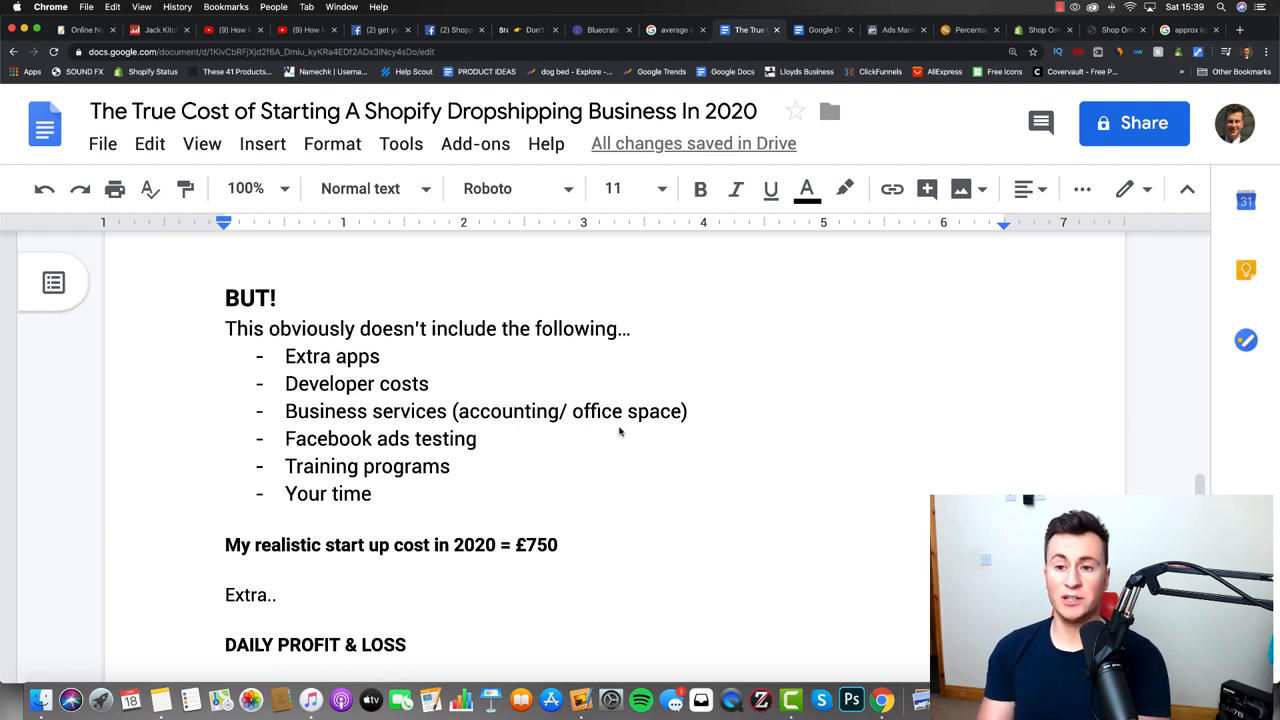
scroll("down", 3)
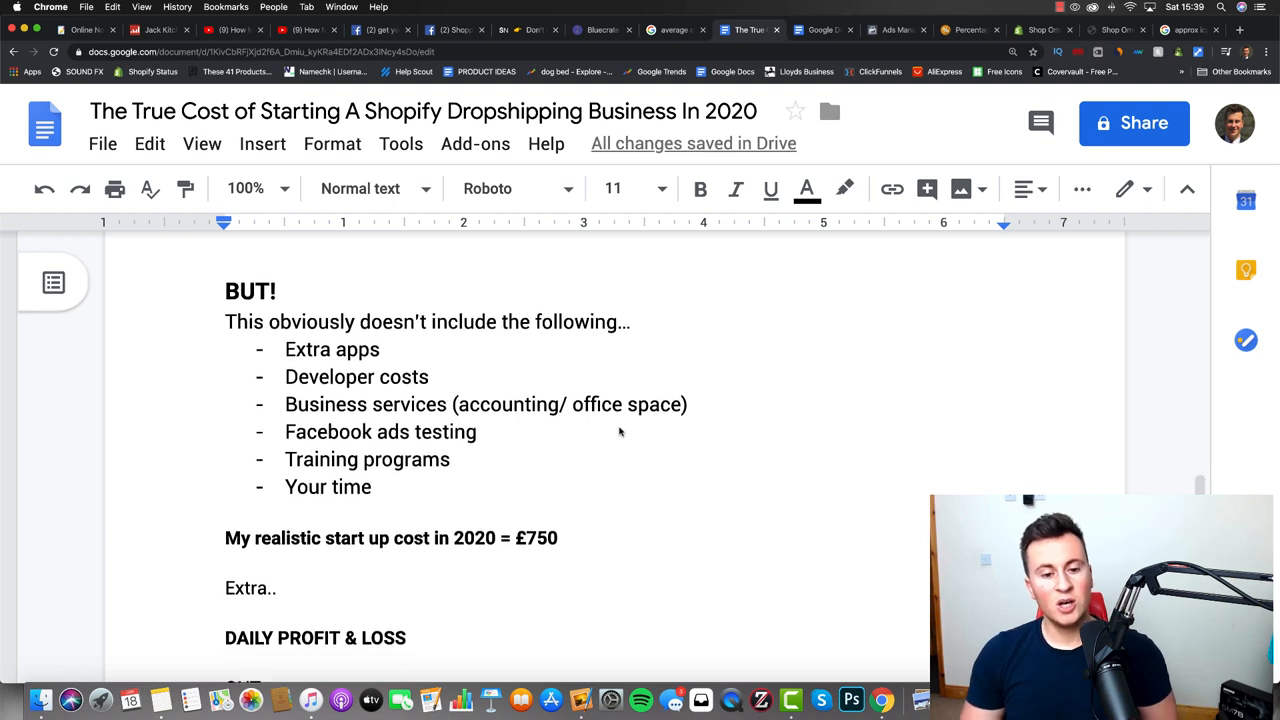
Review daily profit of £60.75 (£22,173.75 yearly), then scroll back to the document's sales goal
scroll("down", 3)
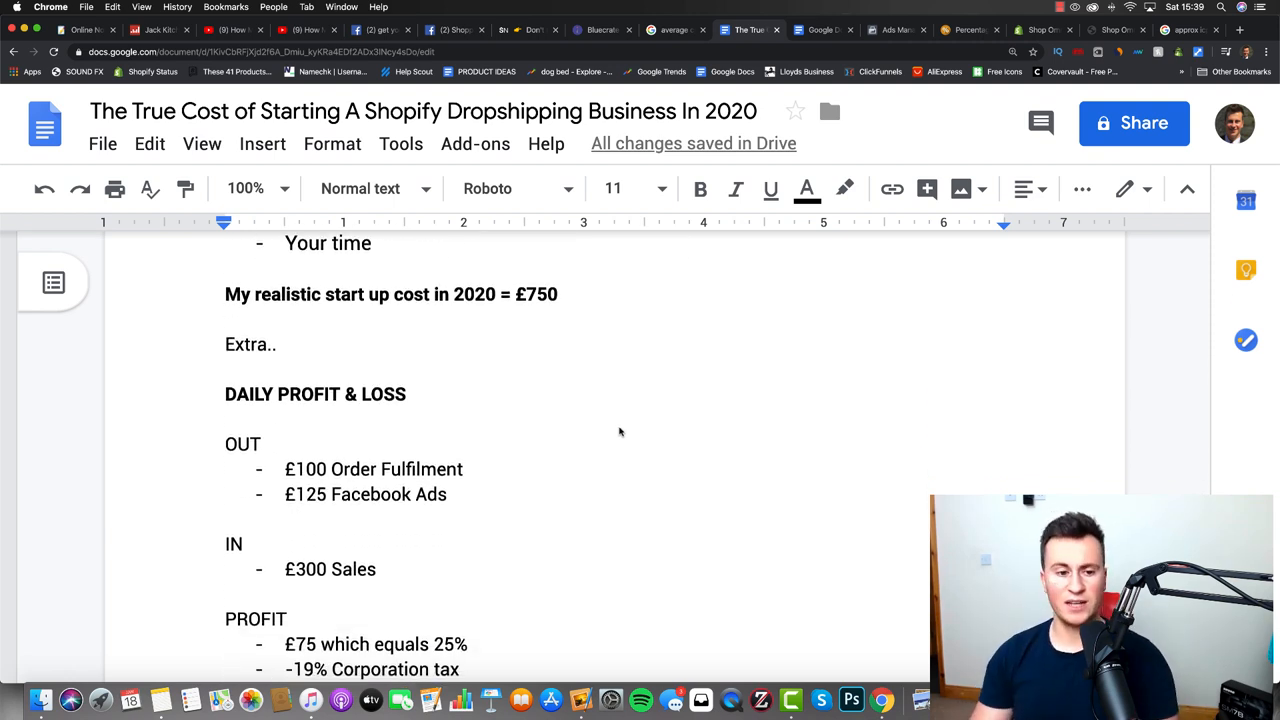
scroll("down", 3)
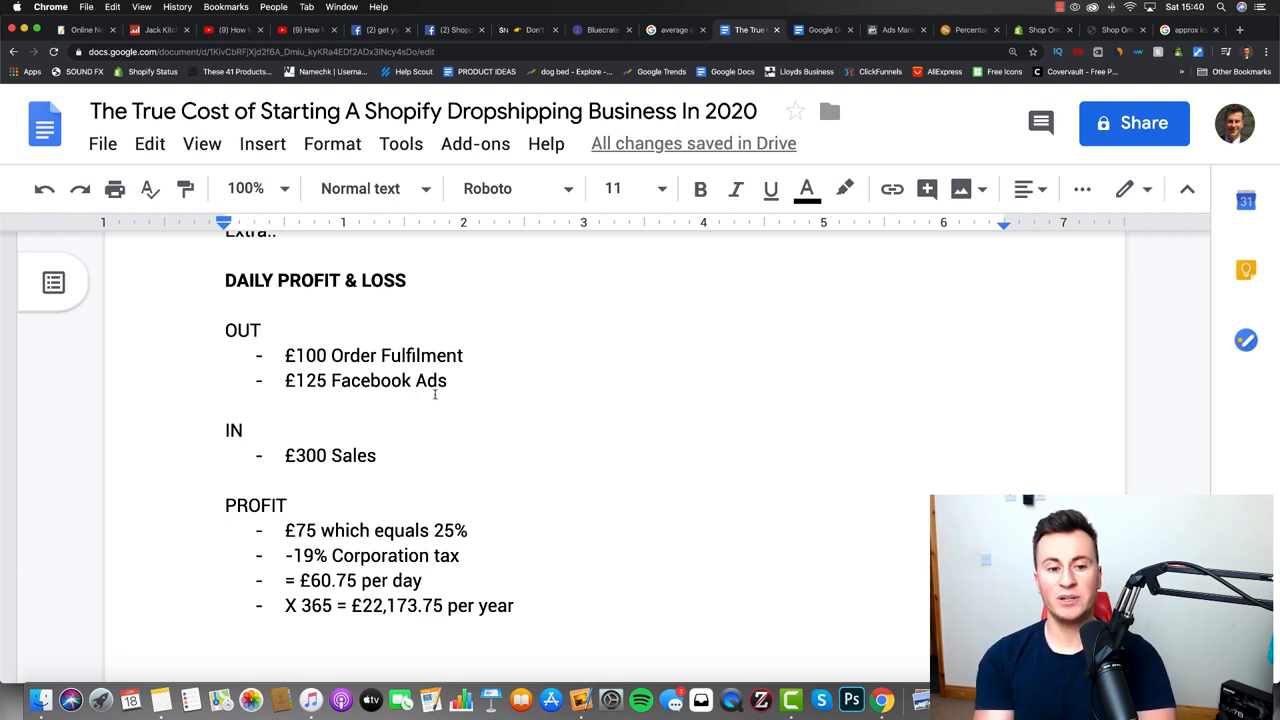
scroll("down", 3)
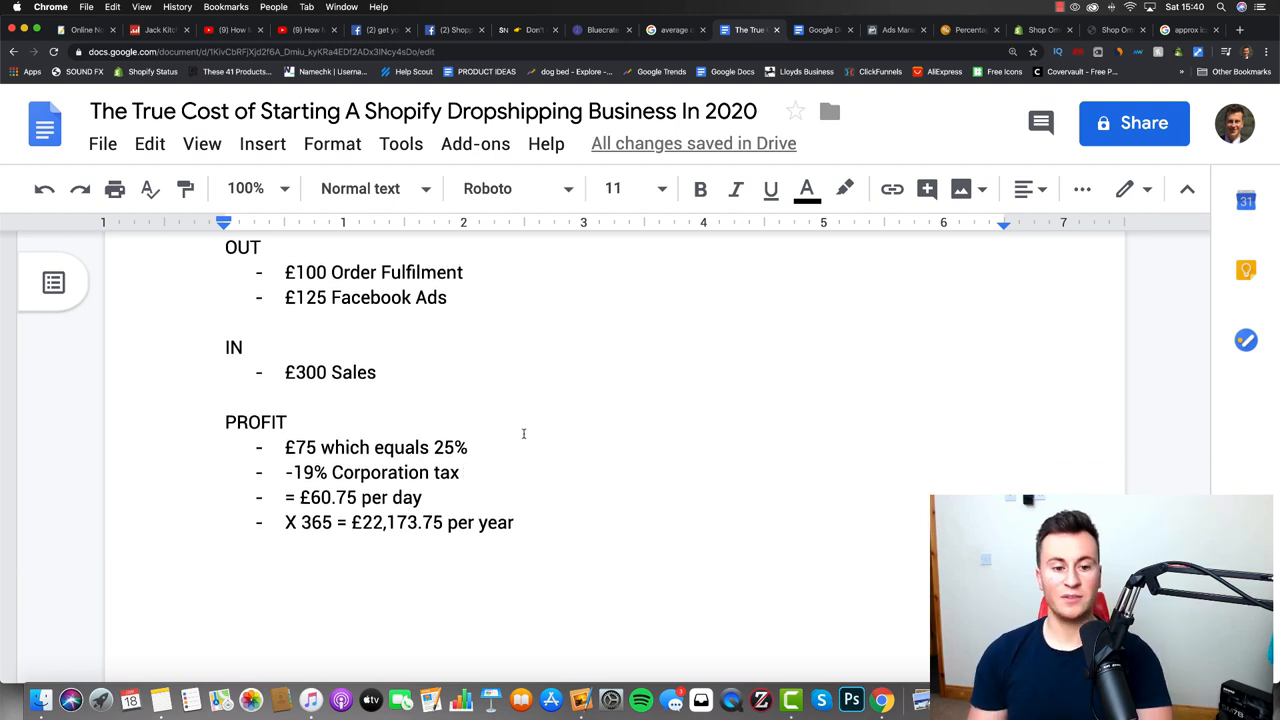
mouse_move(521, 457)
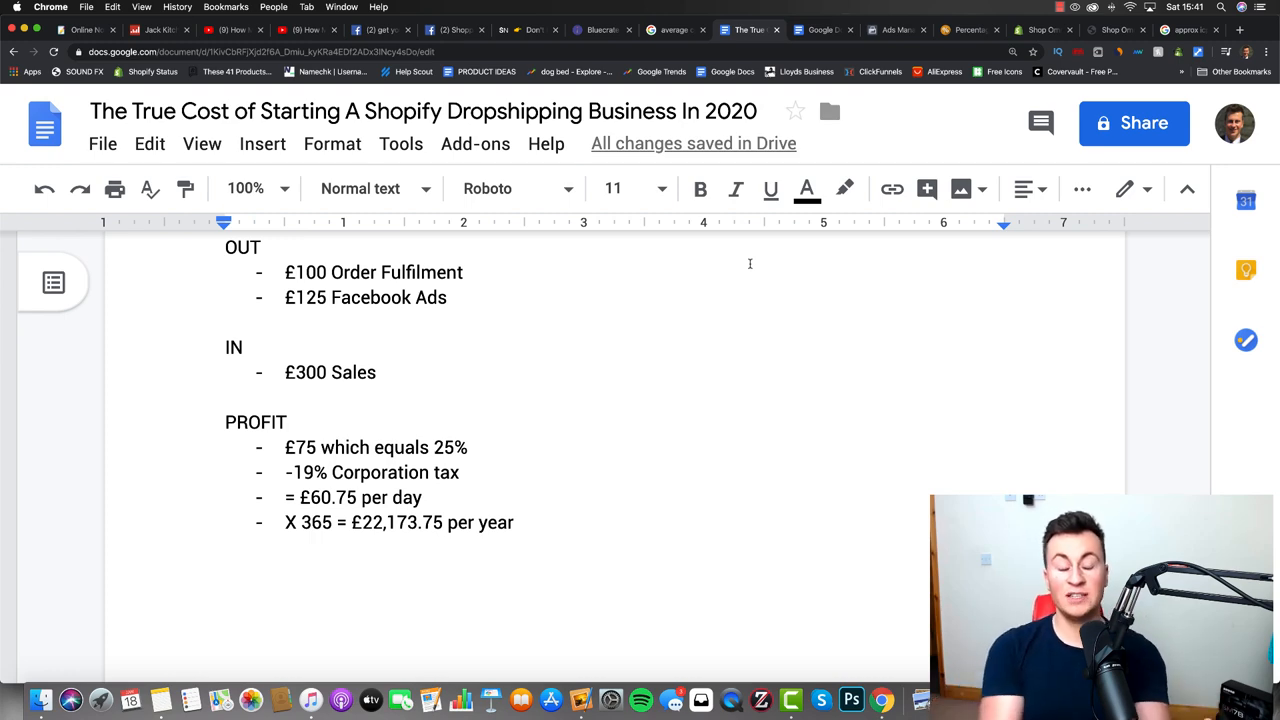
scroll("up", 3)
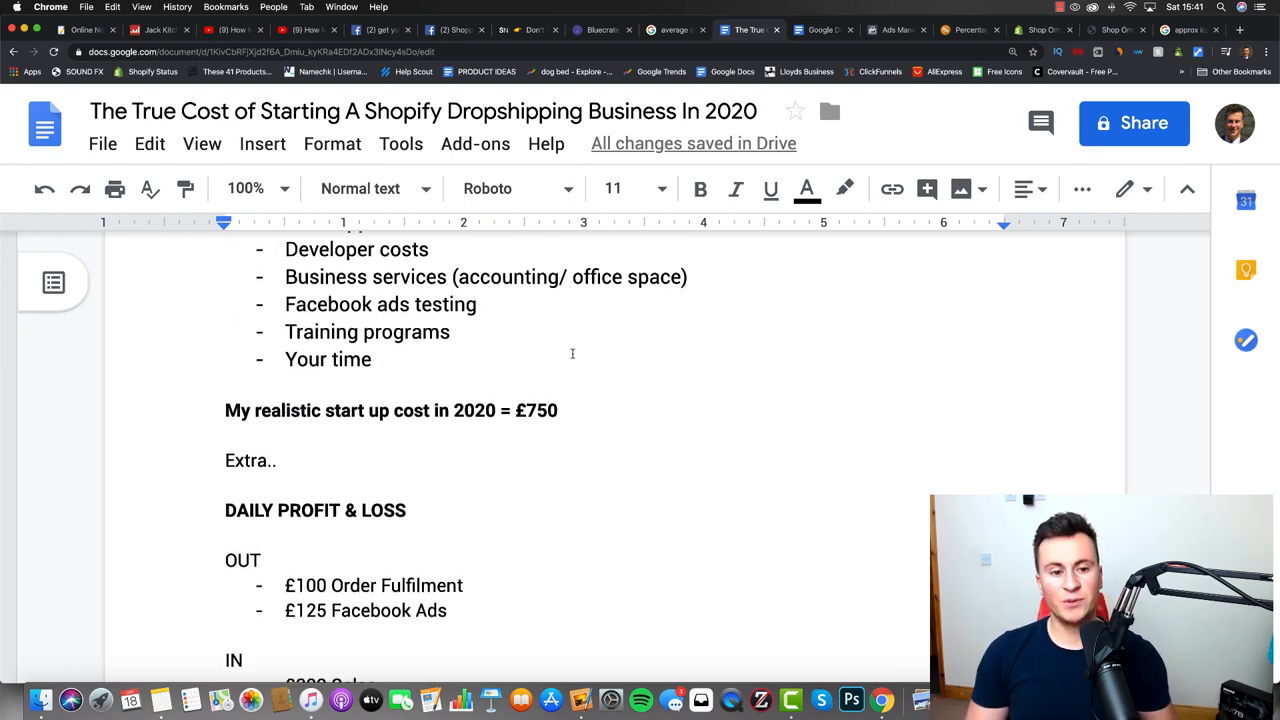
scroll("down", 3)
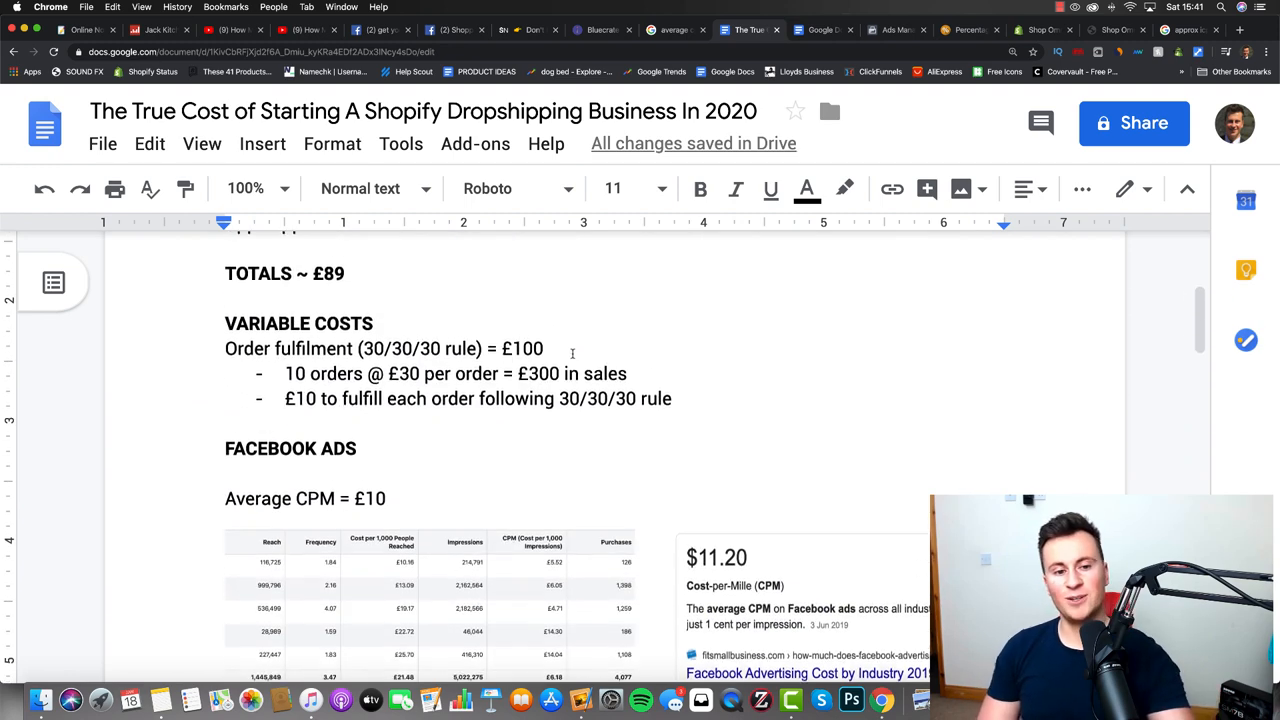
scroll("up", 3)
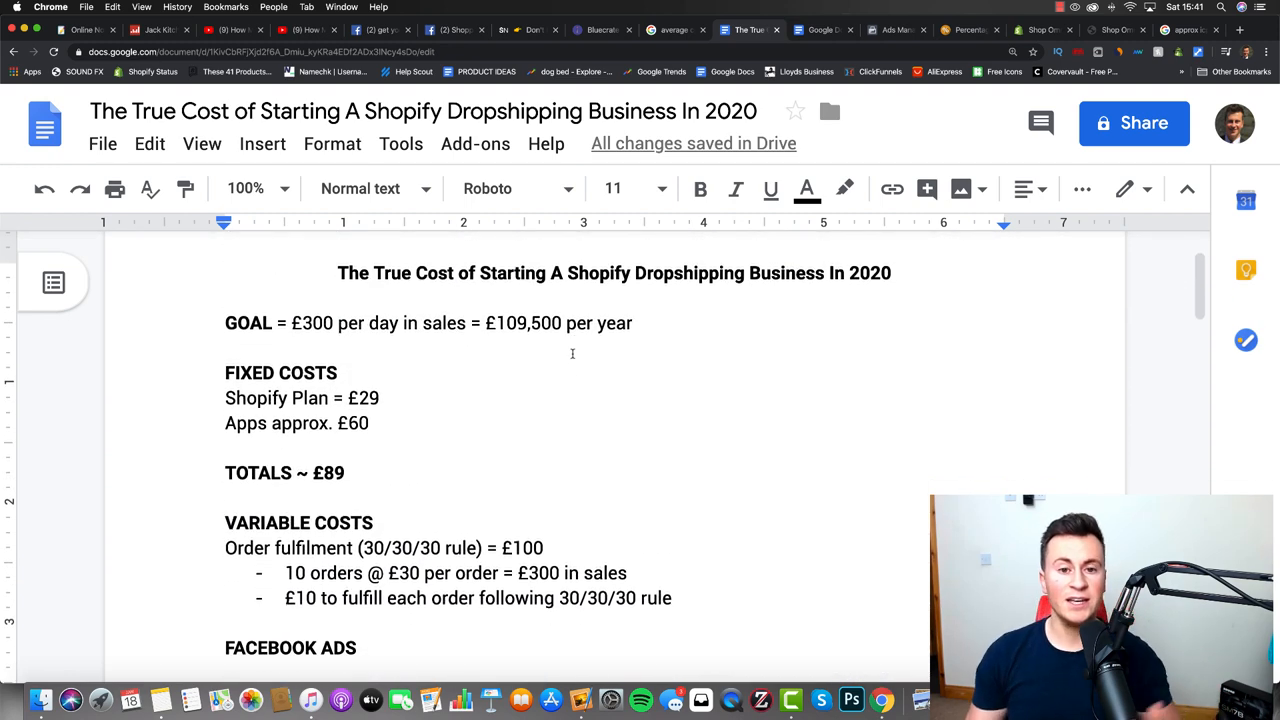